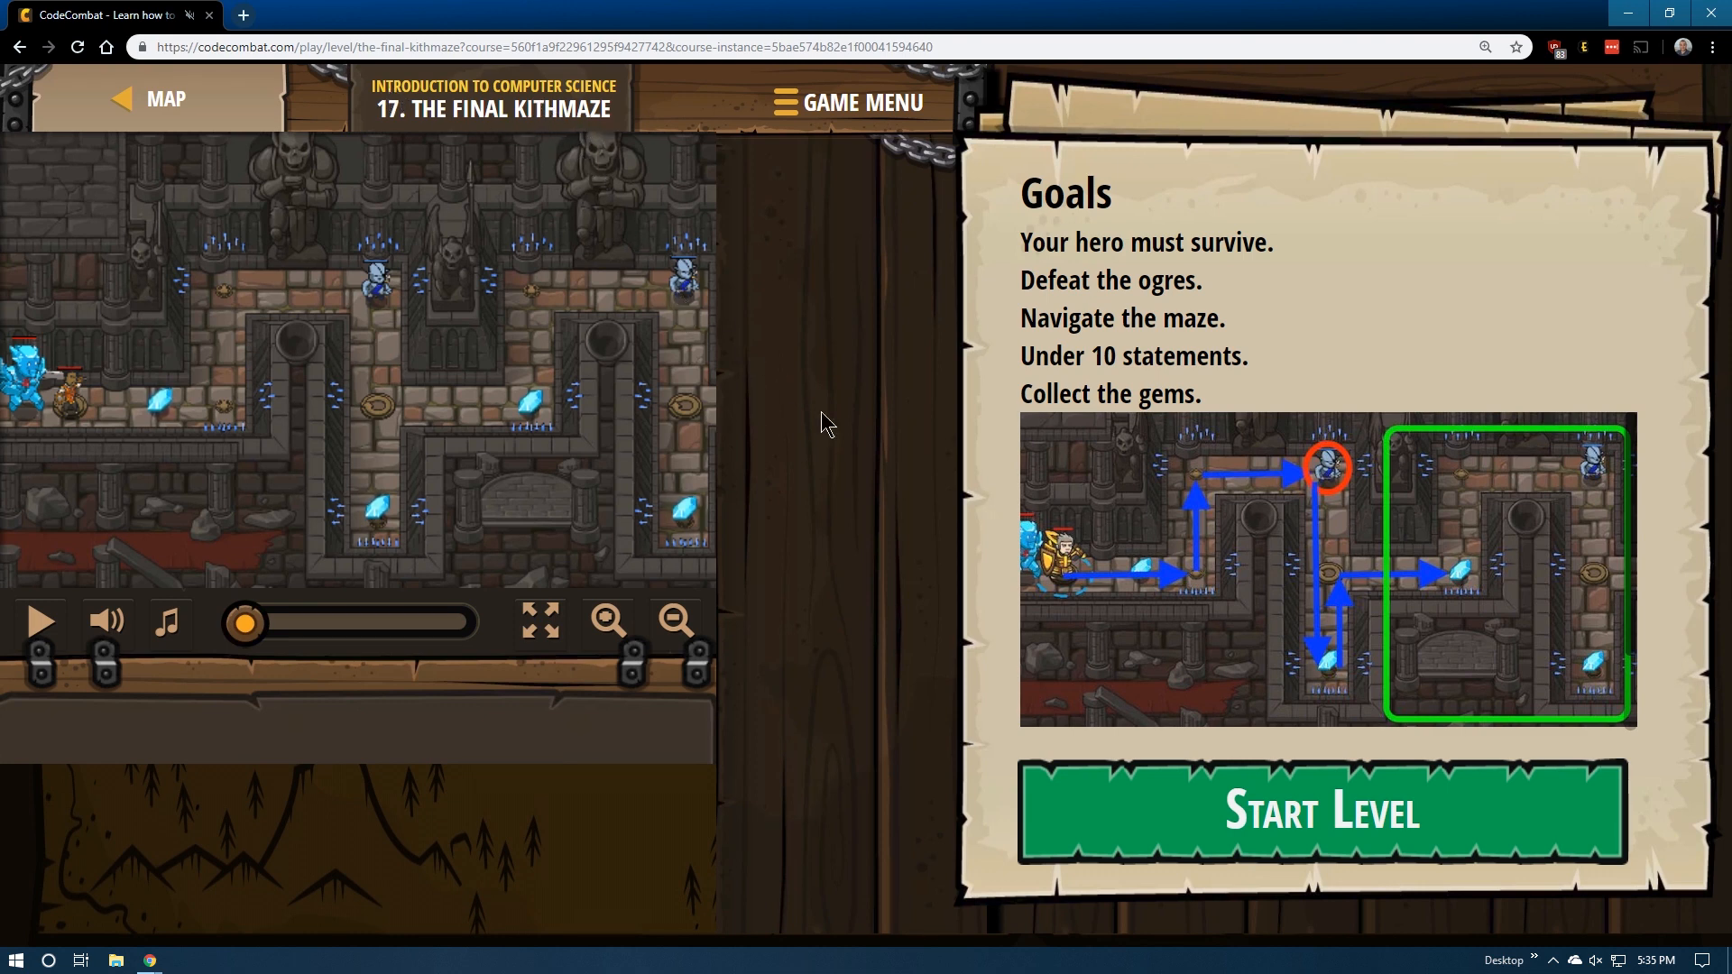
pyautogui.moveTo(1050, 253)
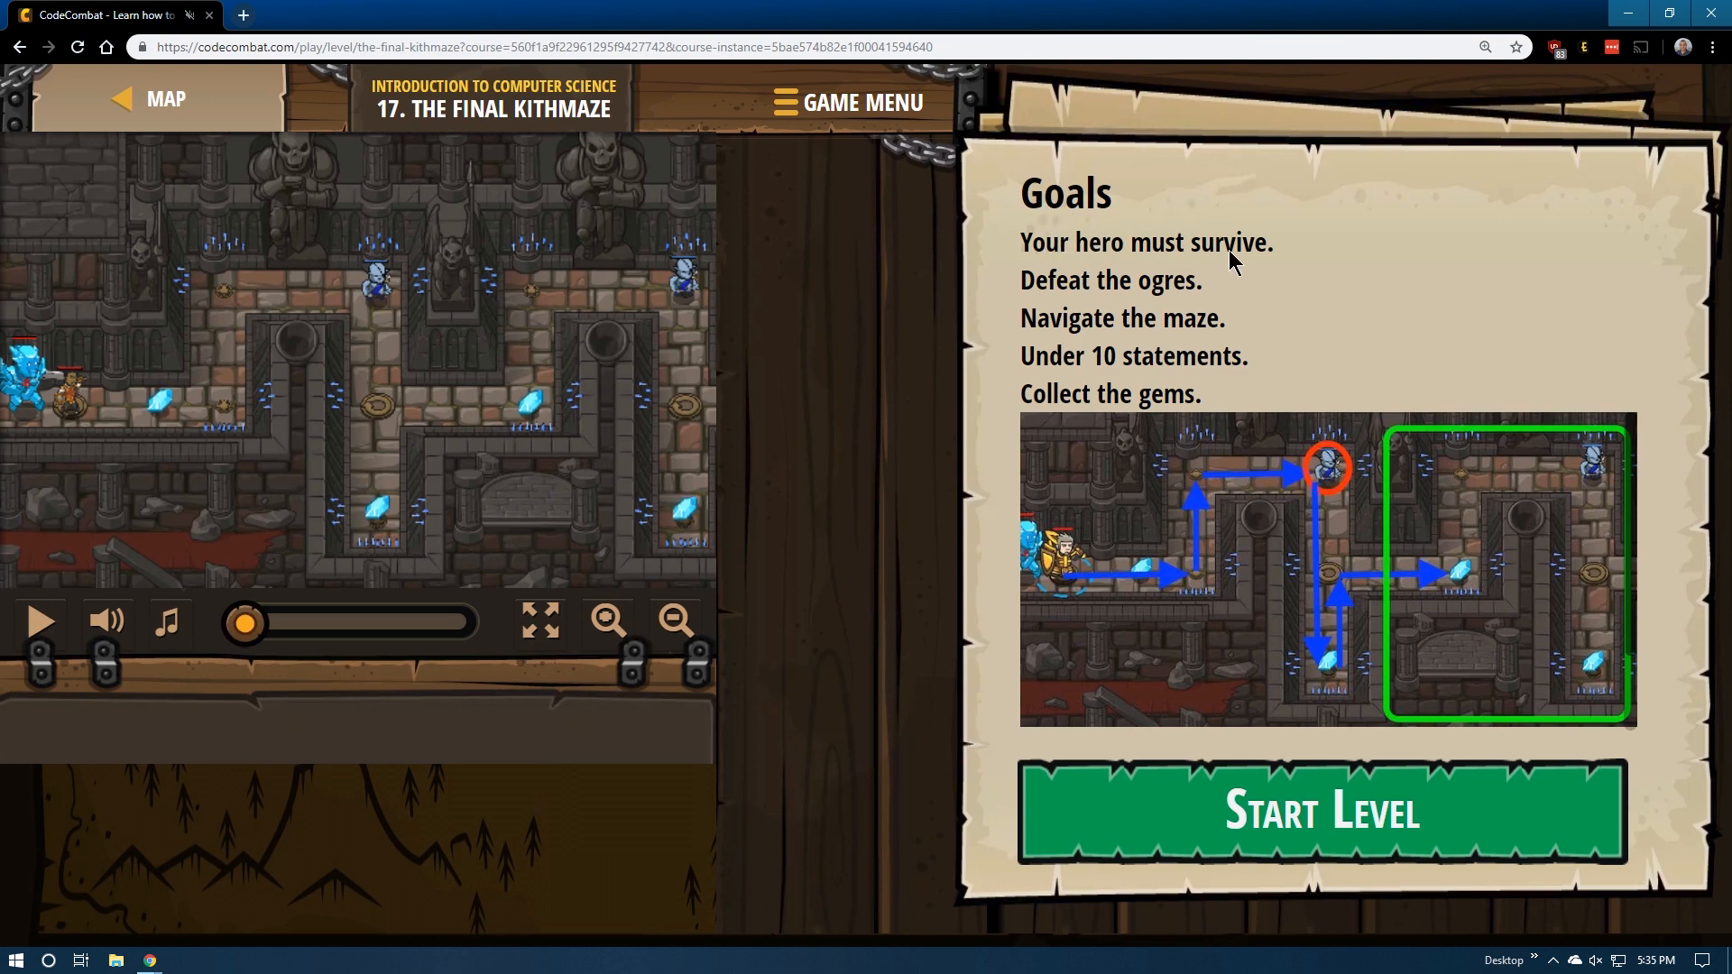
pyautogui.moveTo(1112, 331)
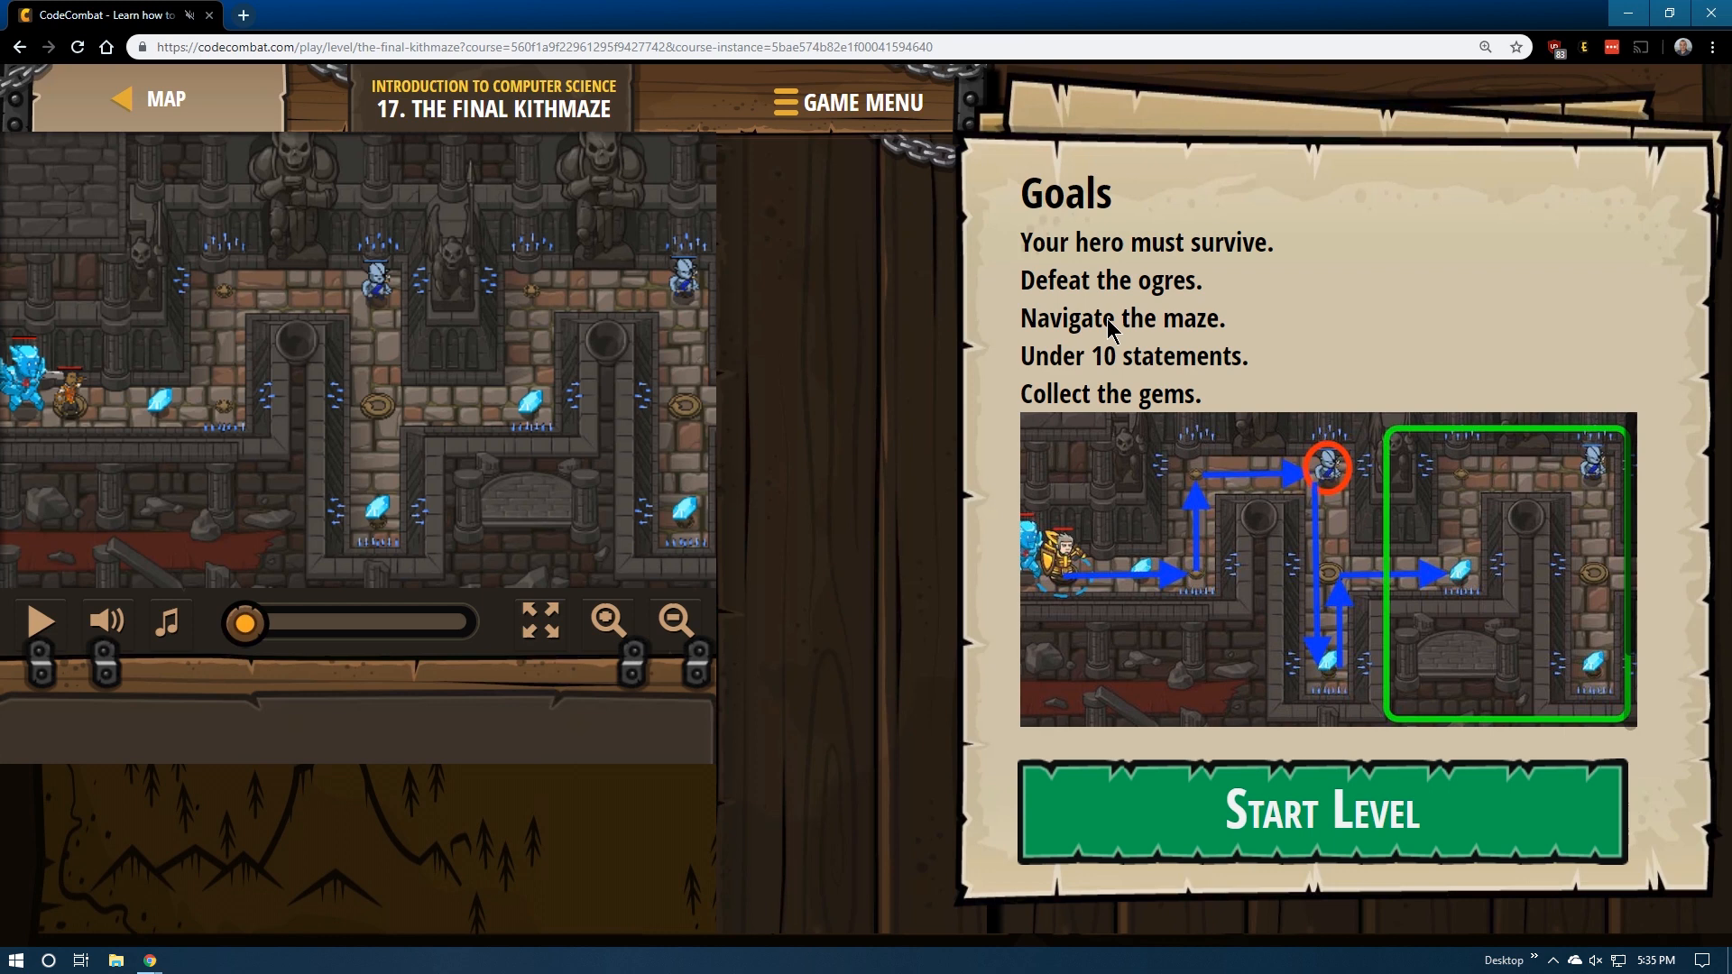
pyautogui.moveTo(1070, 360)
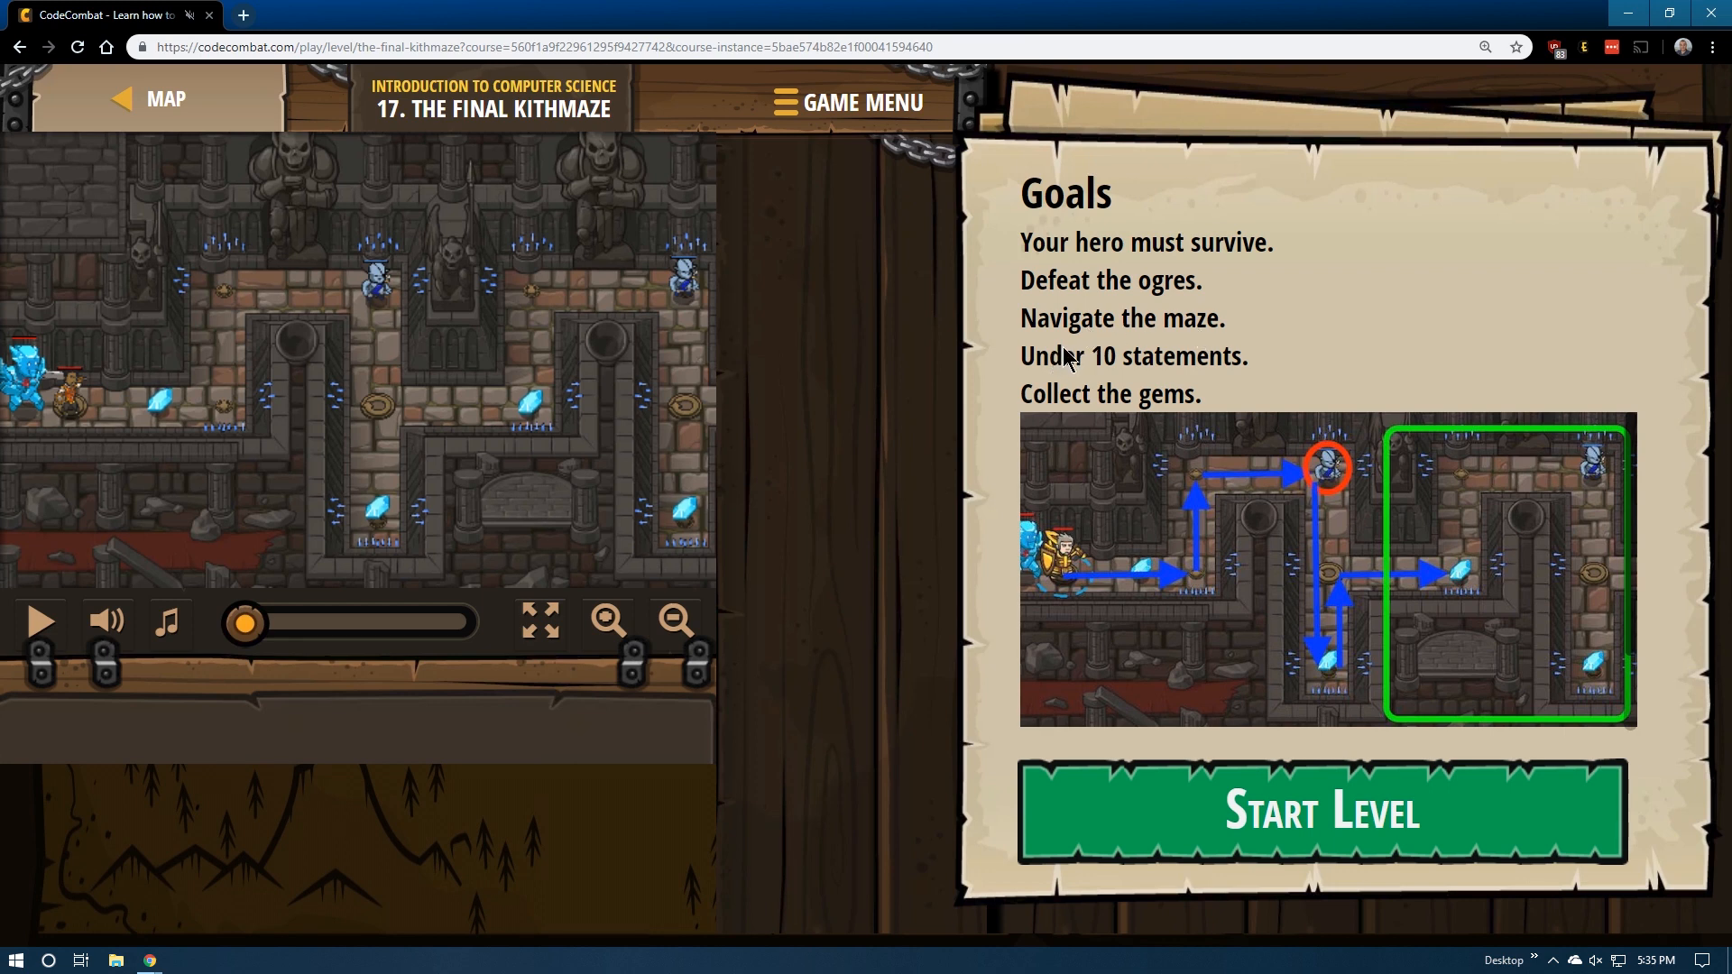
pyautogui.moveTo(1176, 372)
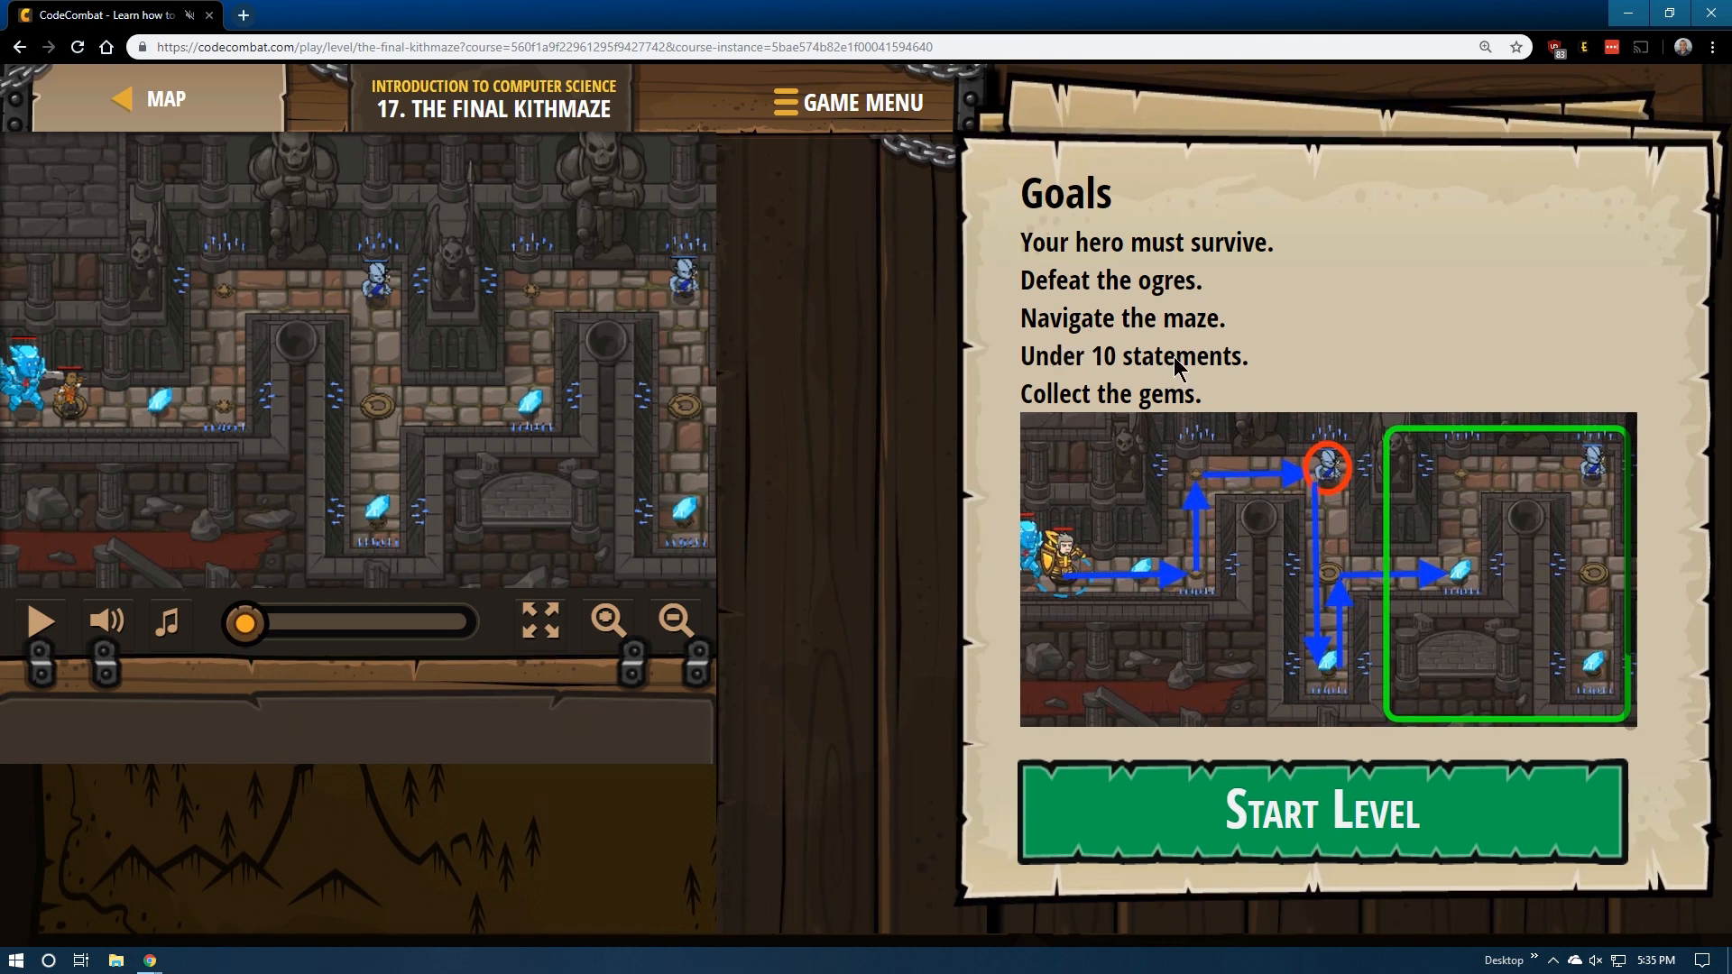
pyautogui.moveTo(1070, 408)
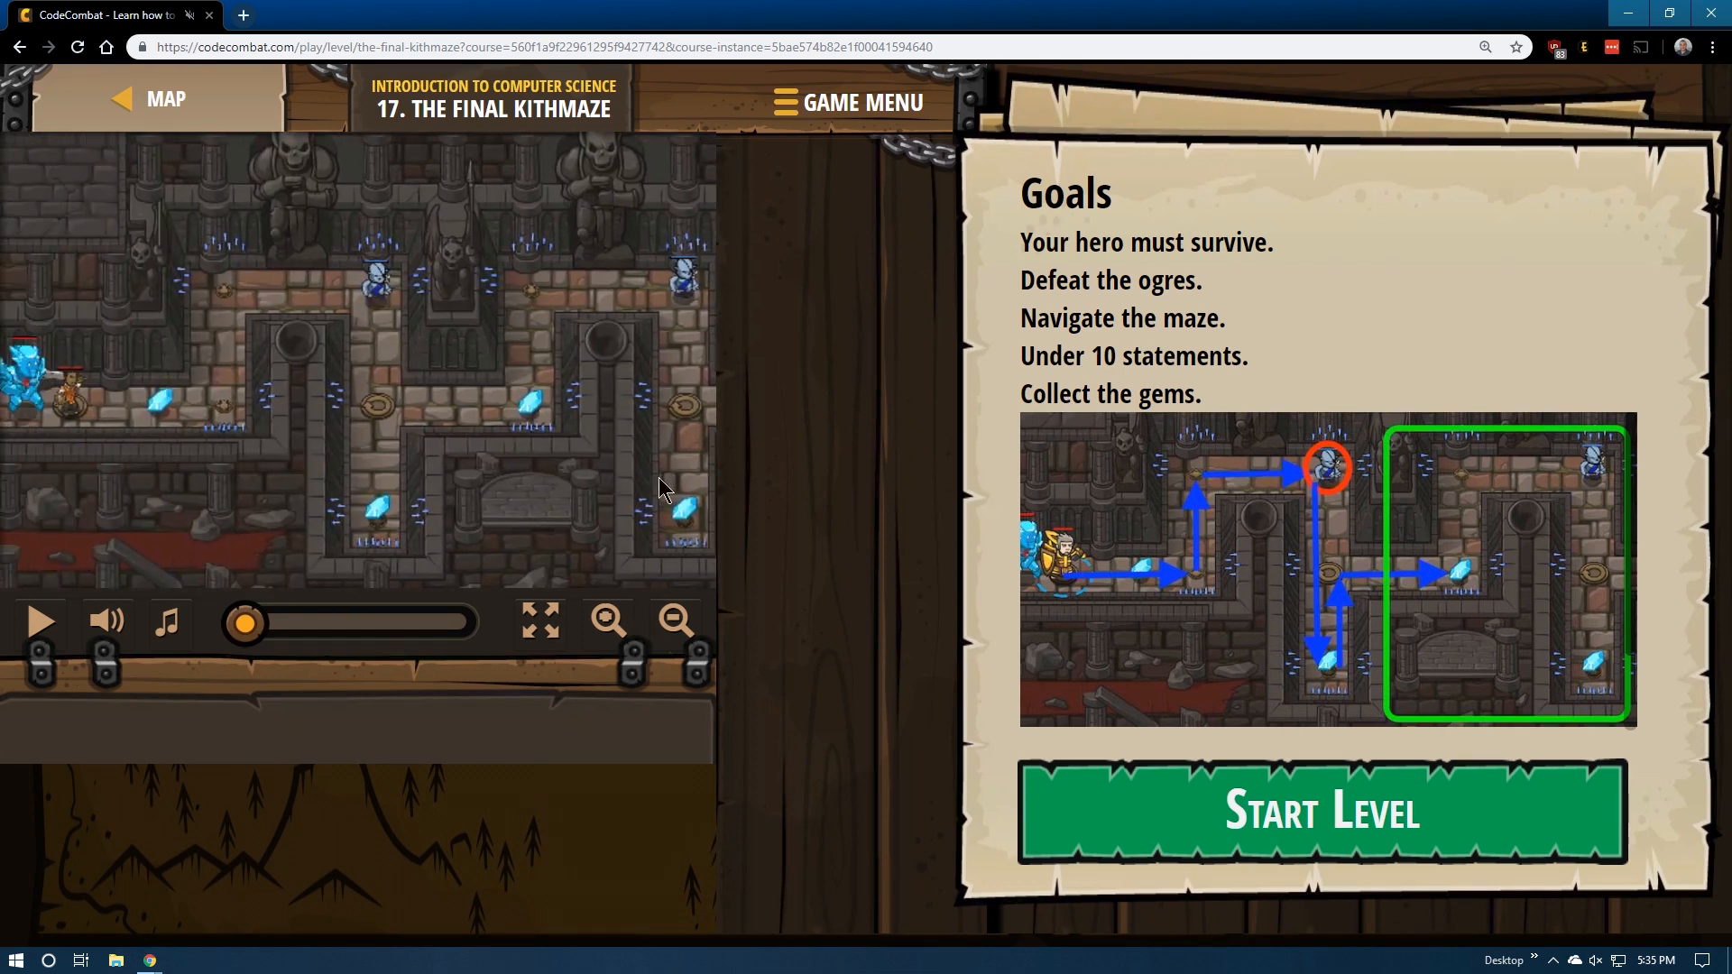
# - Start the level, add hero.moveRight() and hero.moveUp() to the loop, and run it
pyautogui.click(1322, 813)
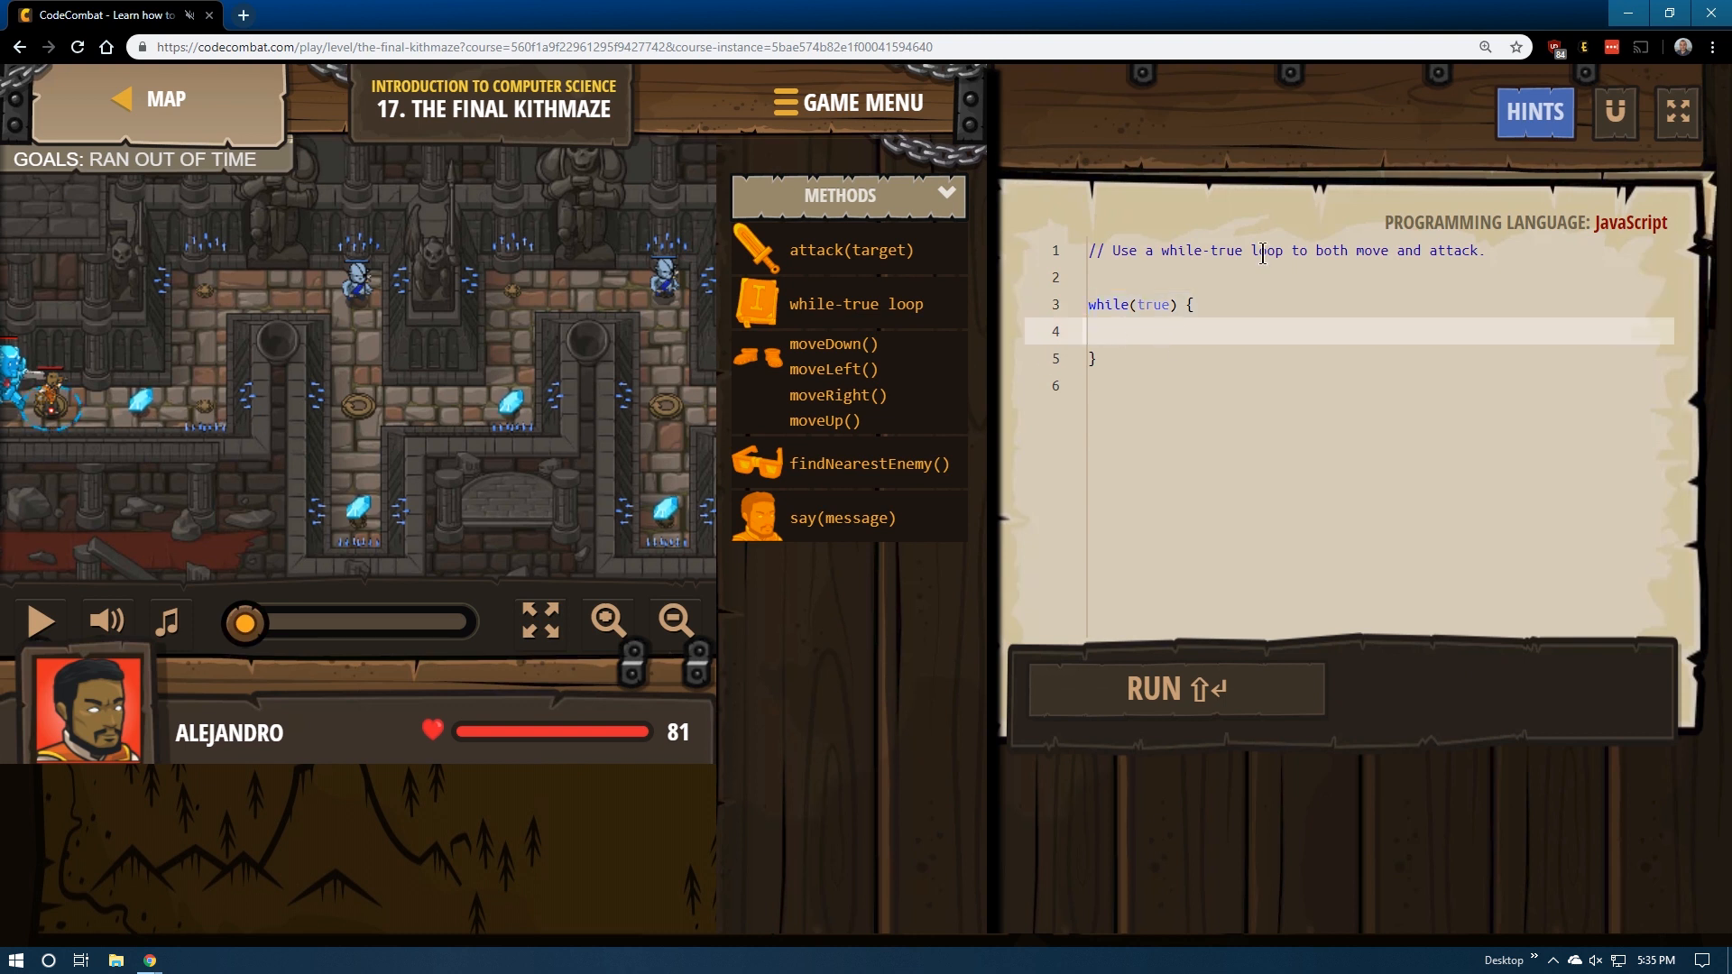
pyautogui.moveTo(1456, 256)
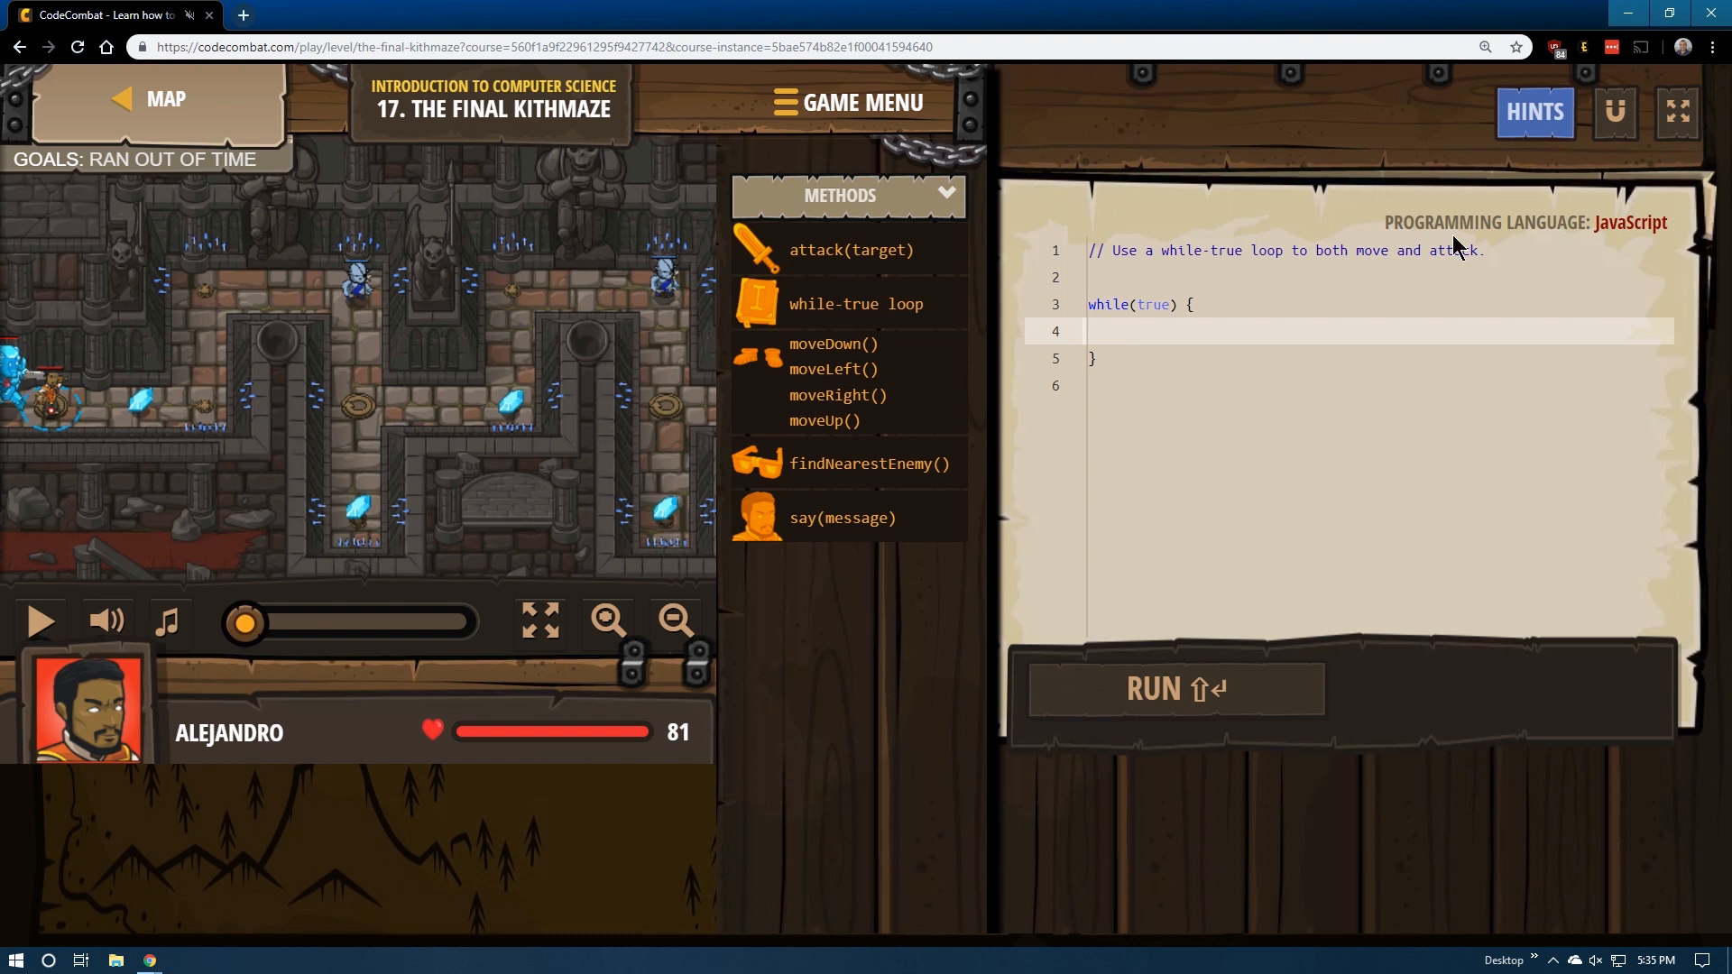
pyautogui.write('rig')
pyautogui.write('up')
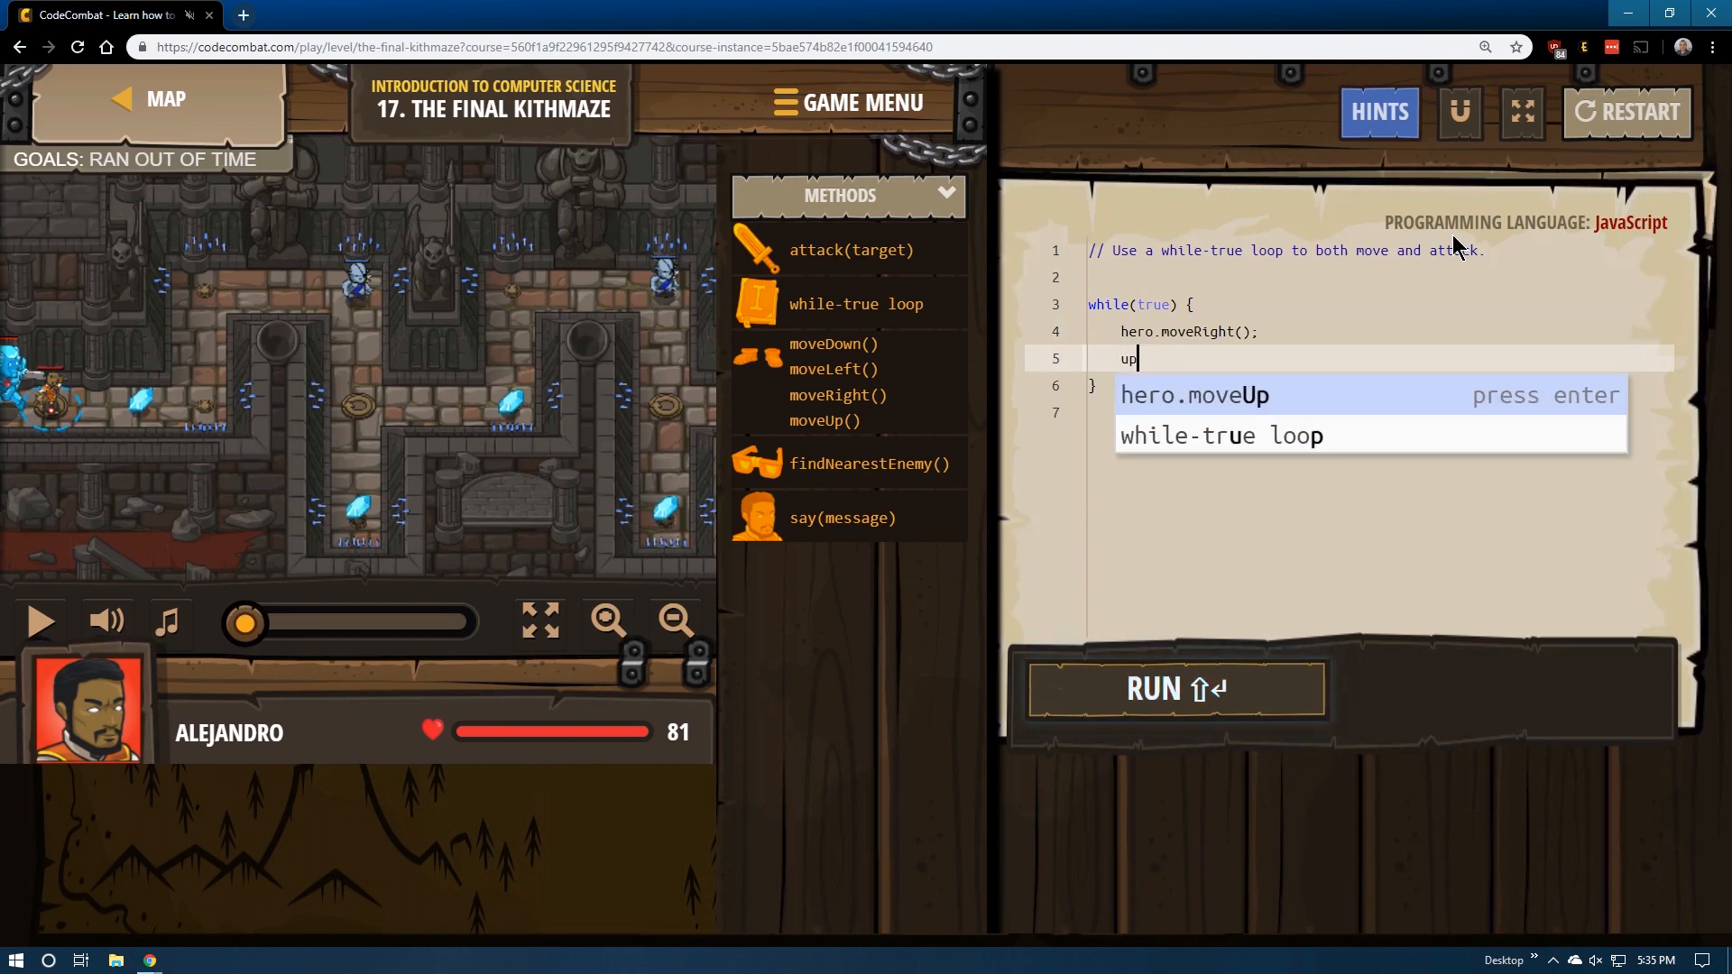
pyautogui.press('Enter')
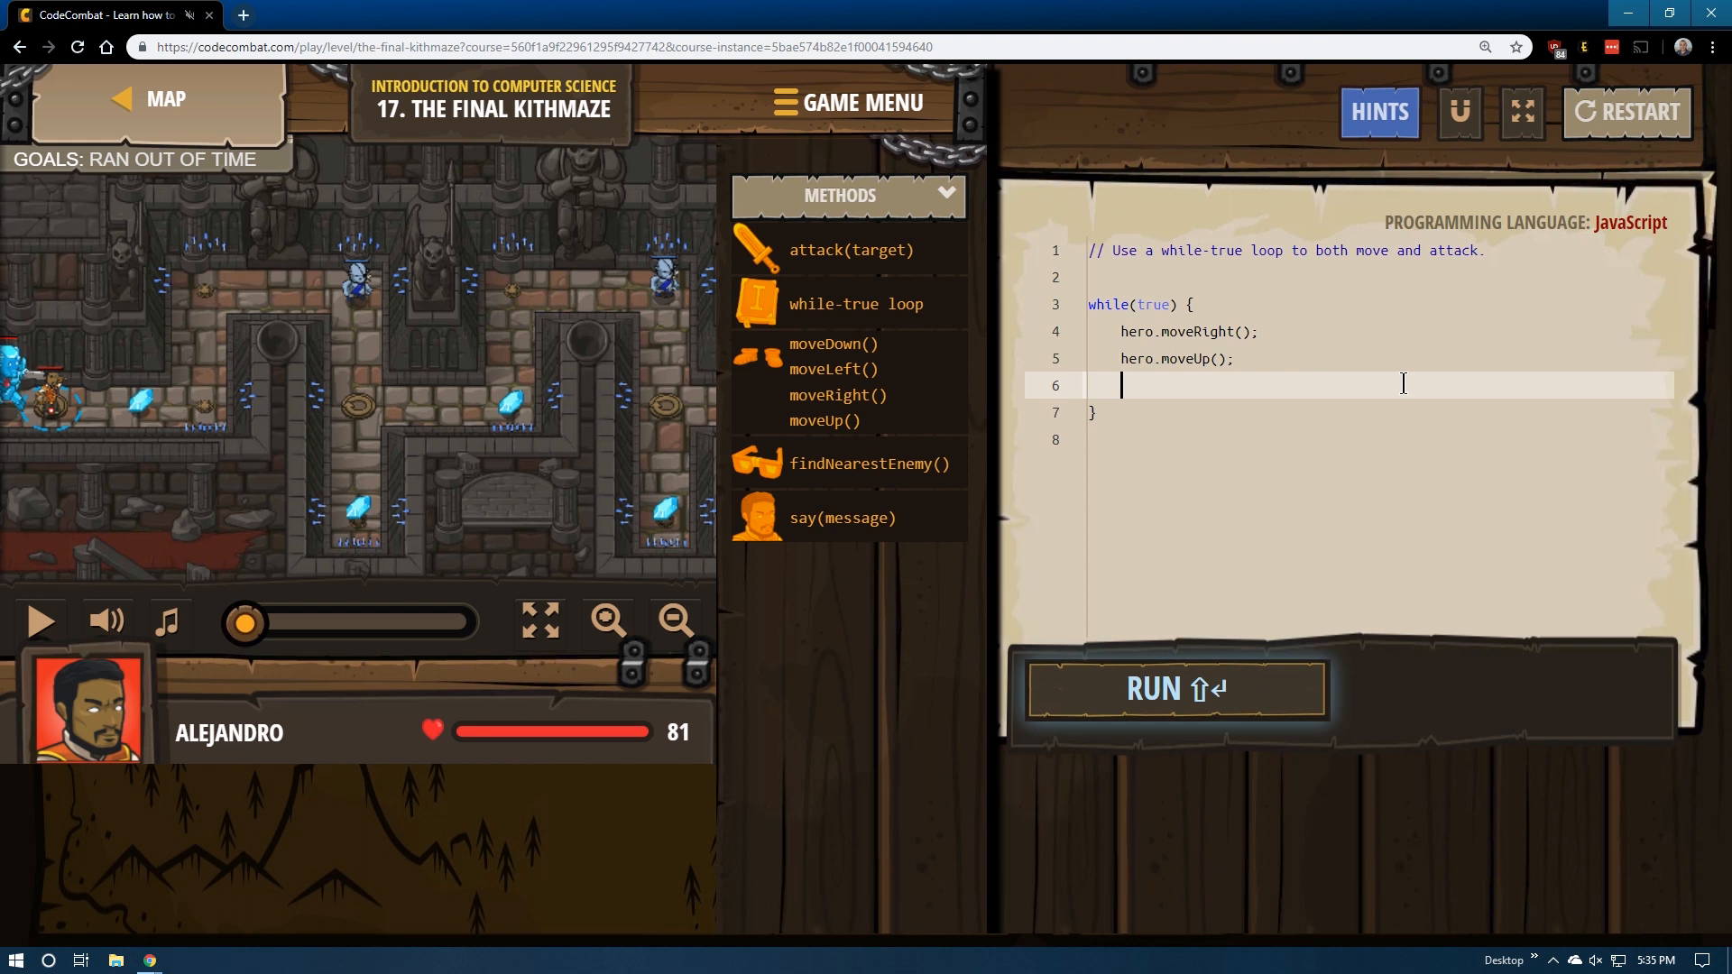
pyautogui.click(1156, 690)
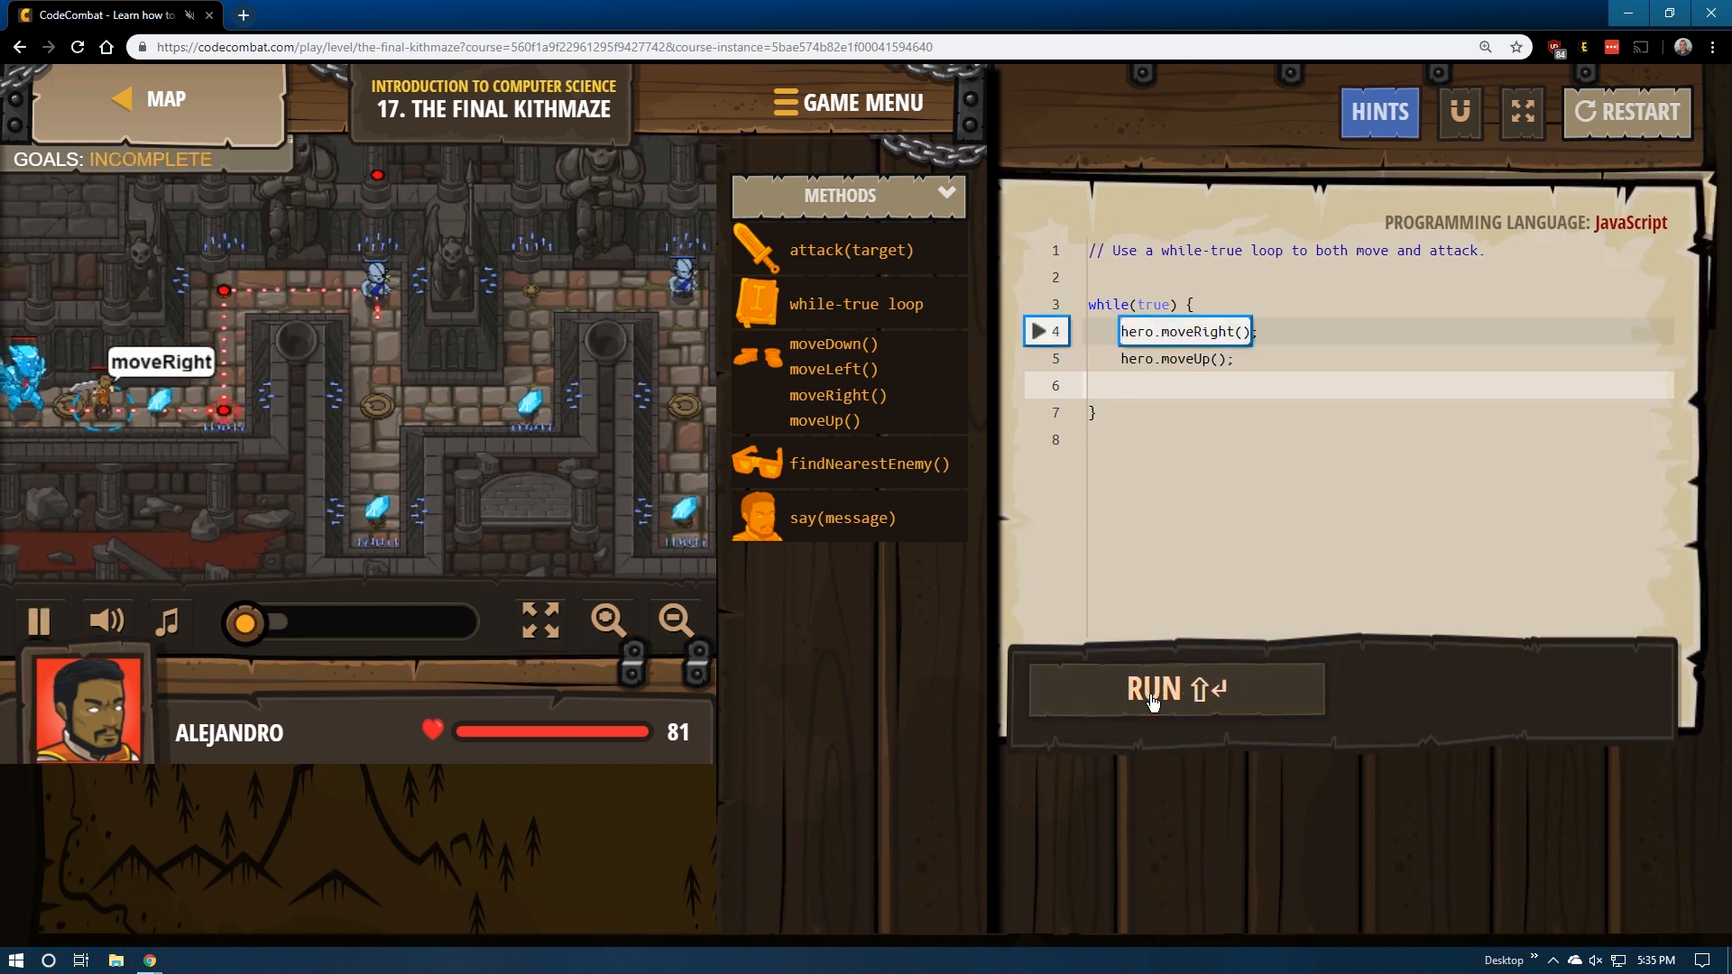
# - After the hero is defeated, add hero.moveRight() after moveUp in the loop
pyautogui.click(1174, 690)
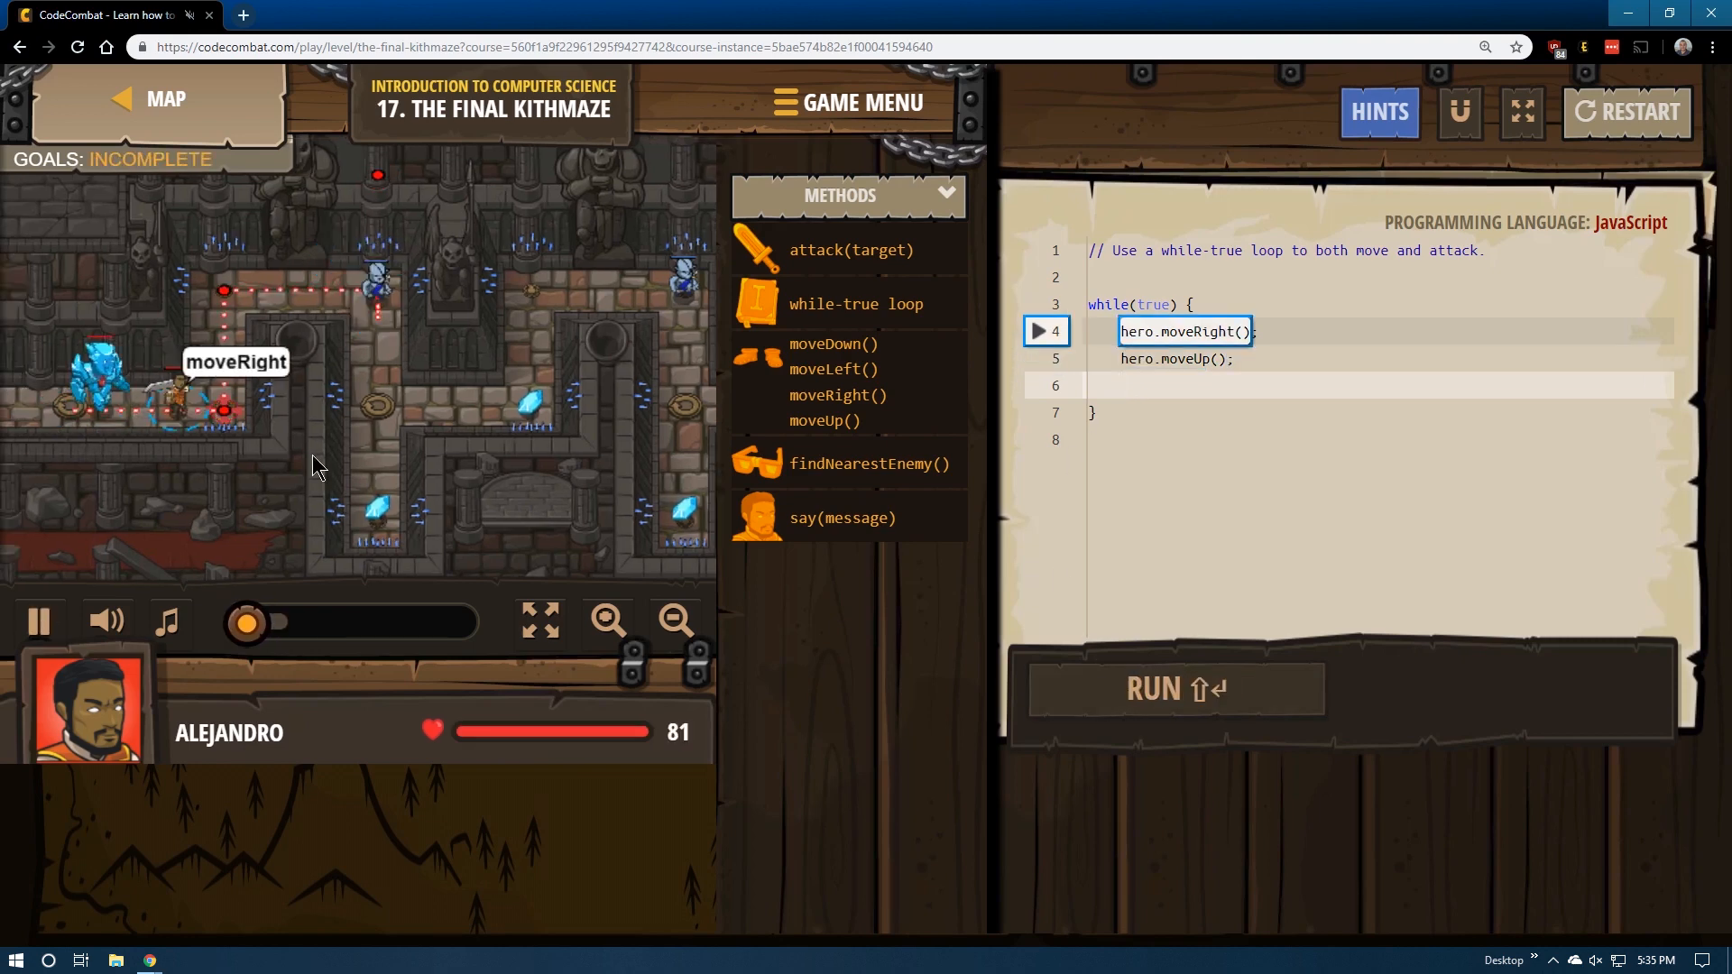
pyautogui.click(1177, 690)
pyautogui.write('hero.moveRight();')
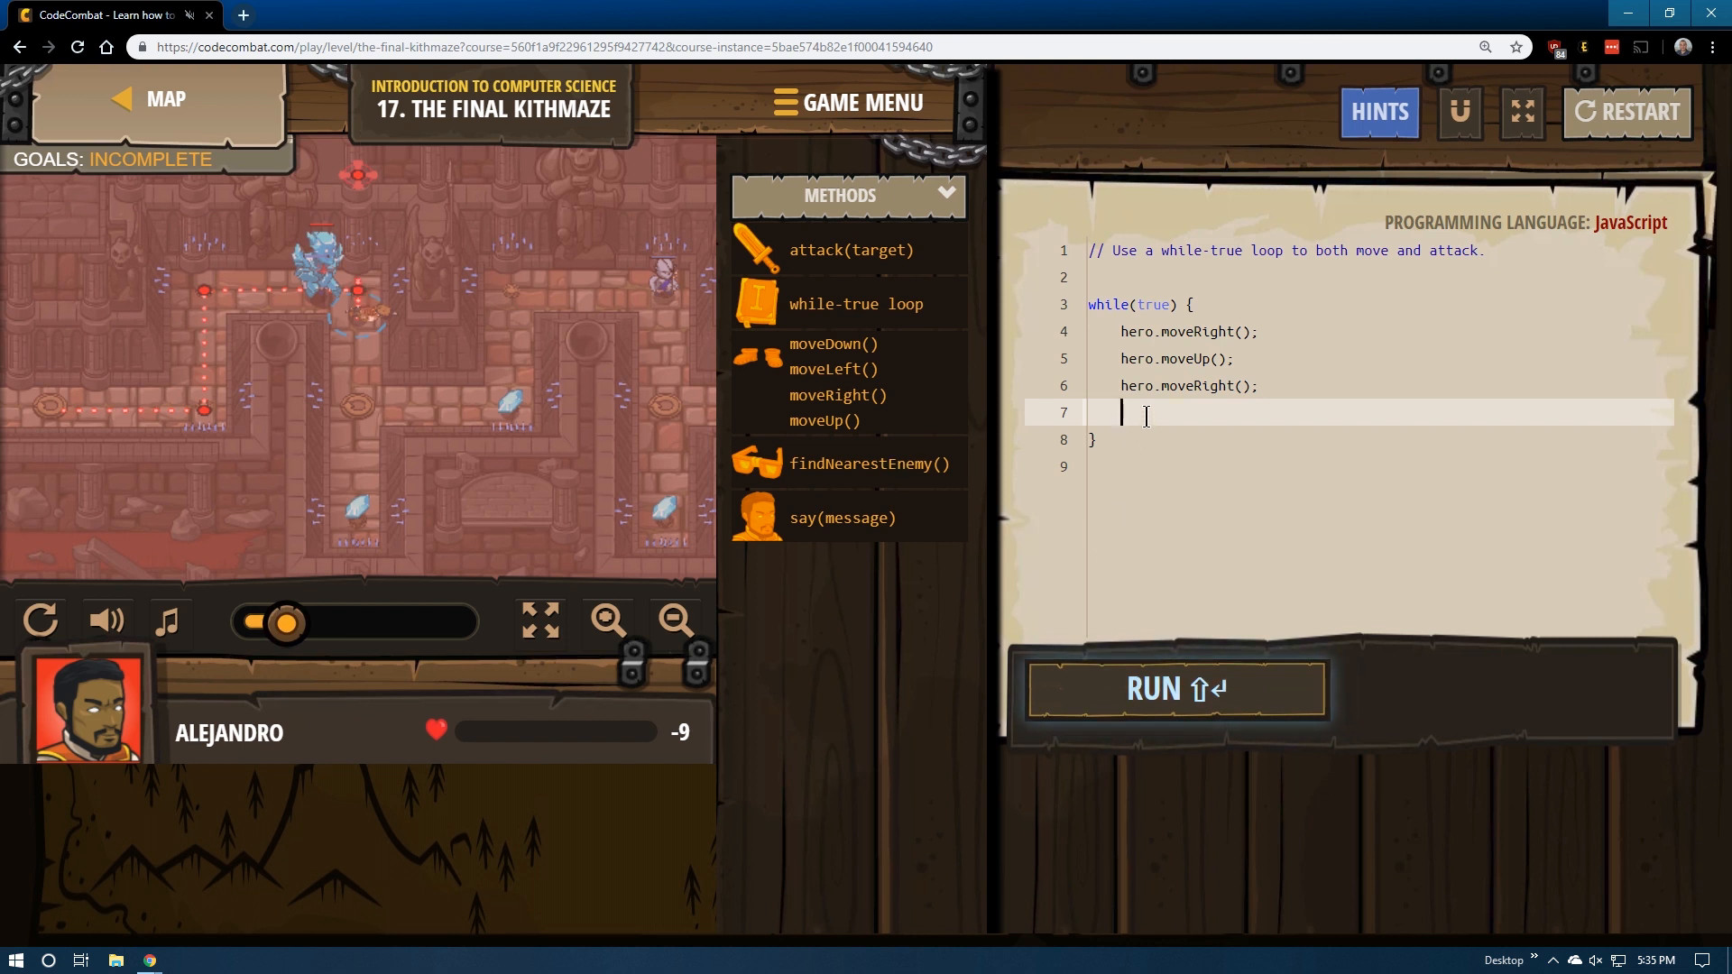
# - Add var guy = hero.findNearestEnemy(); to the loop
pyautogui.write('var')
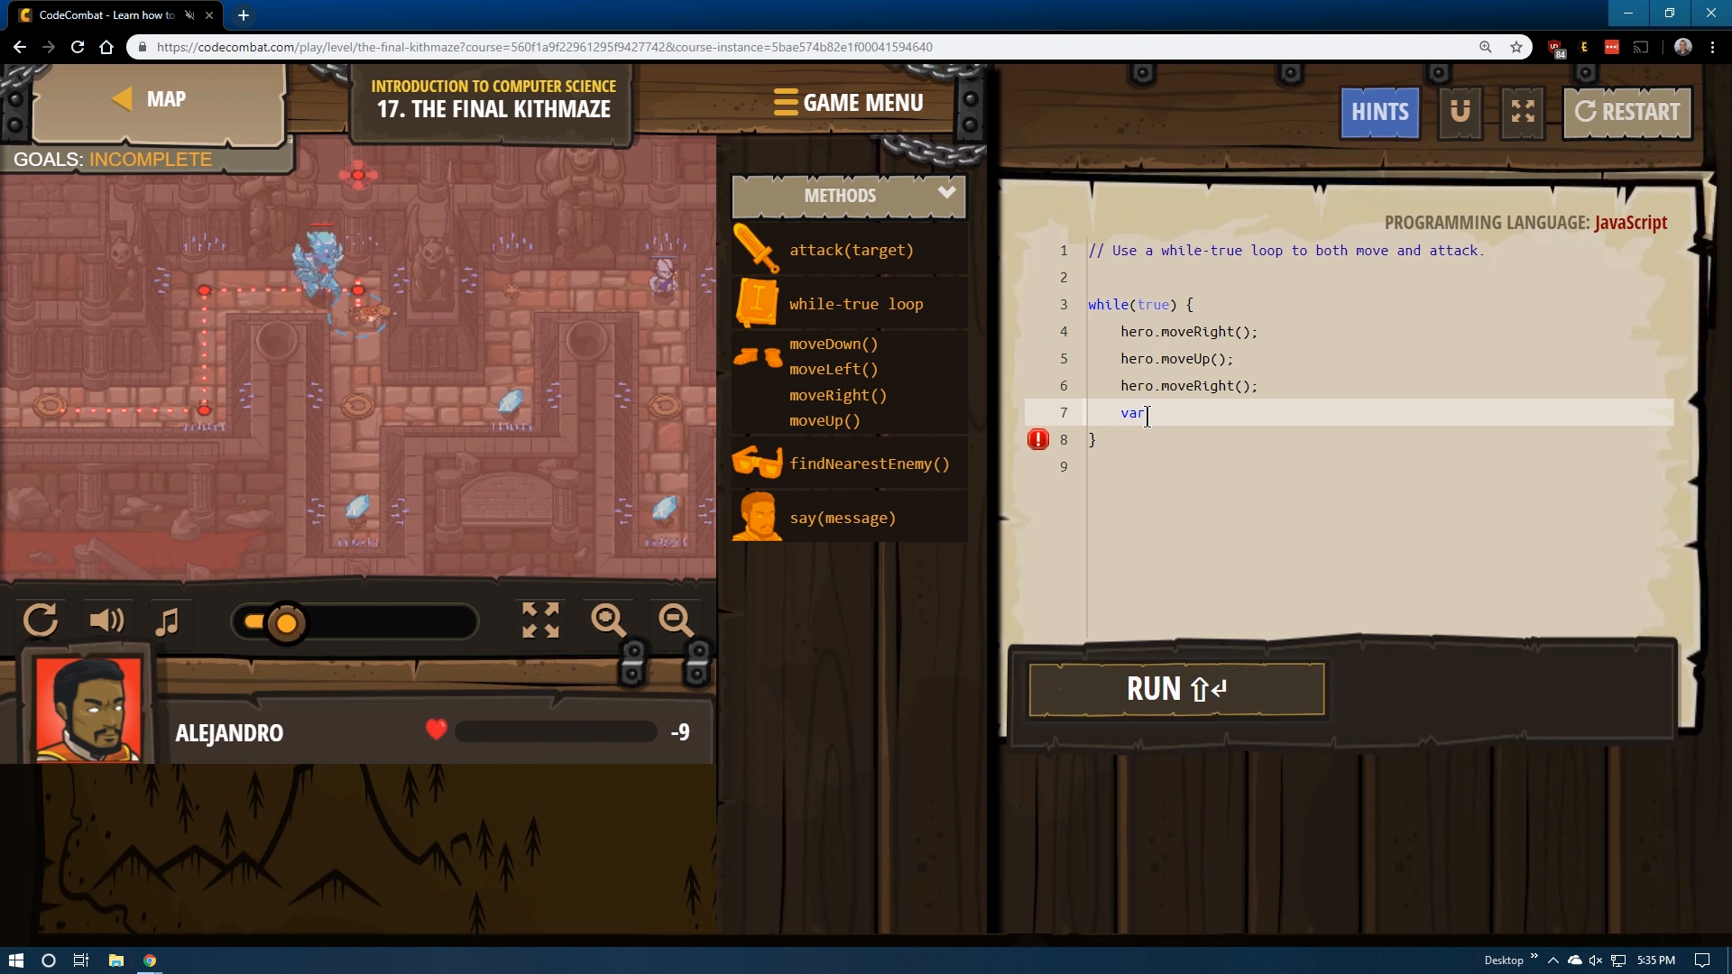
pyautogui.write('guy =')
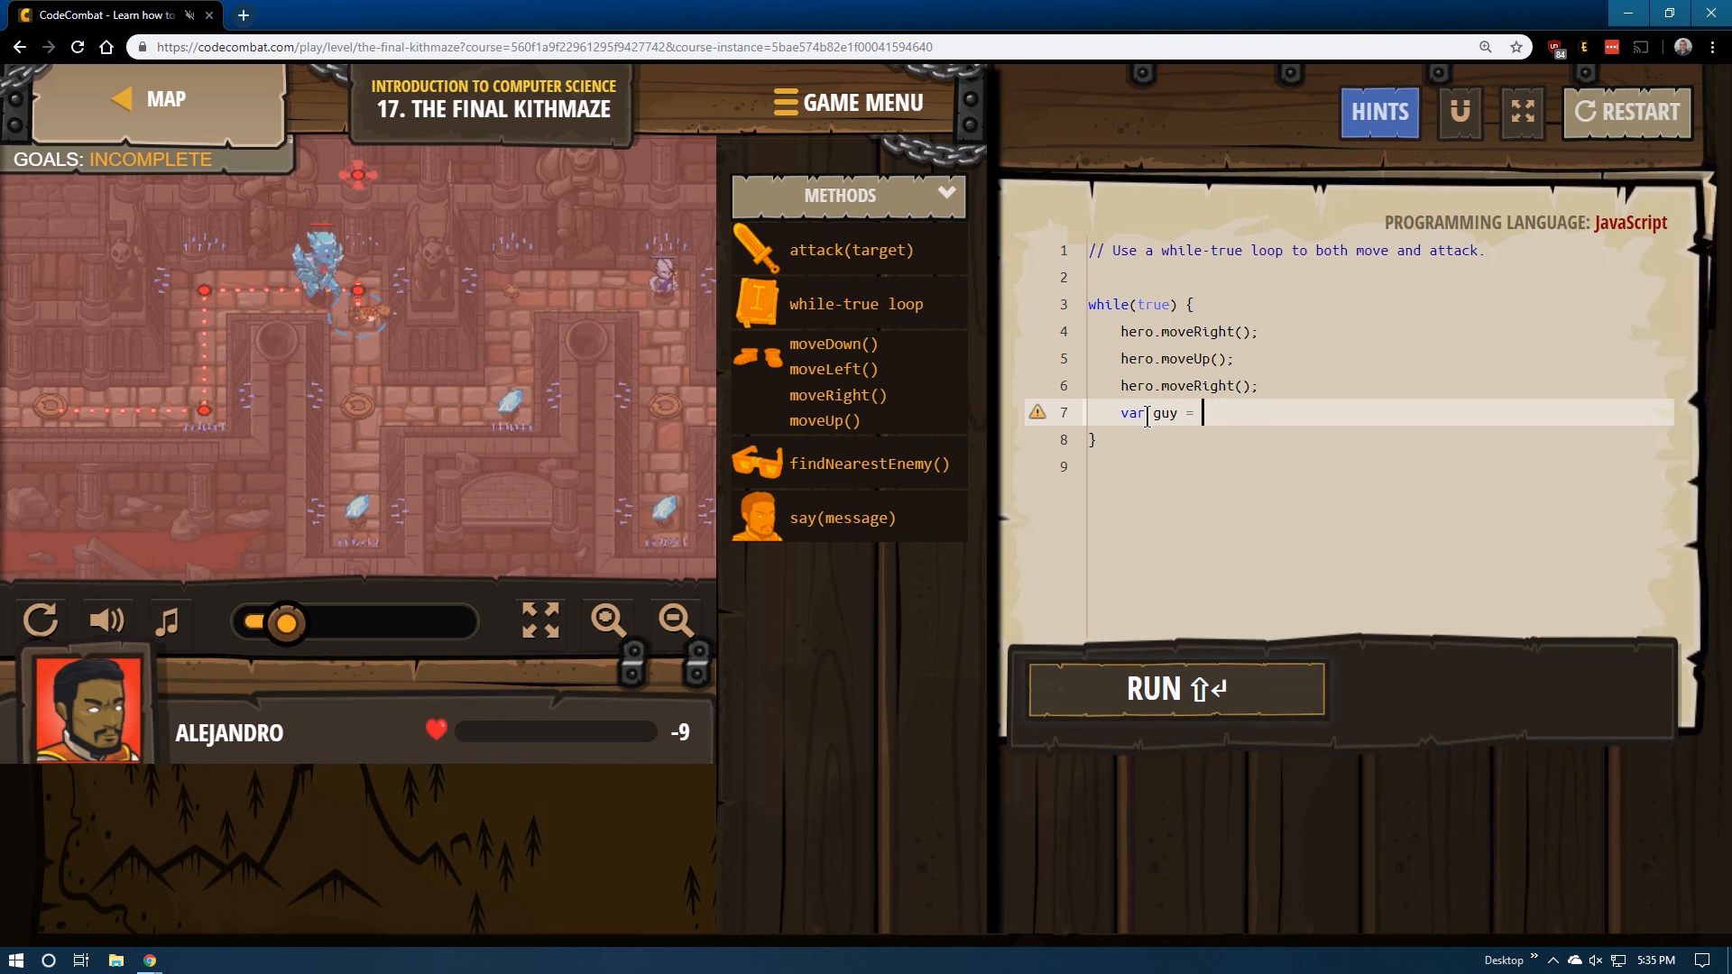
pyautogui.write('hero.findNearestEnemy();')
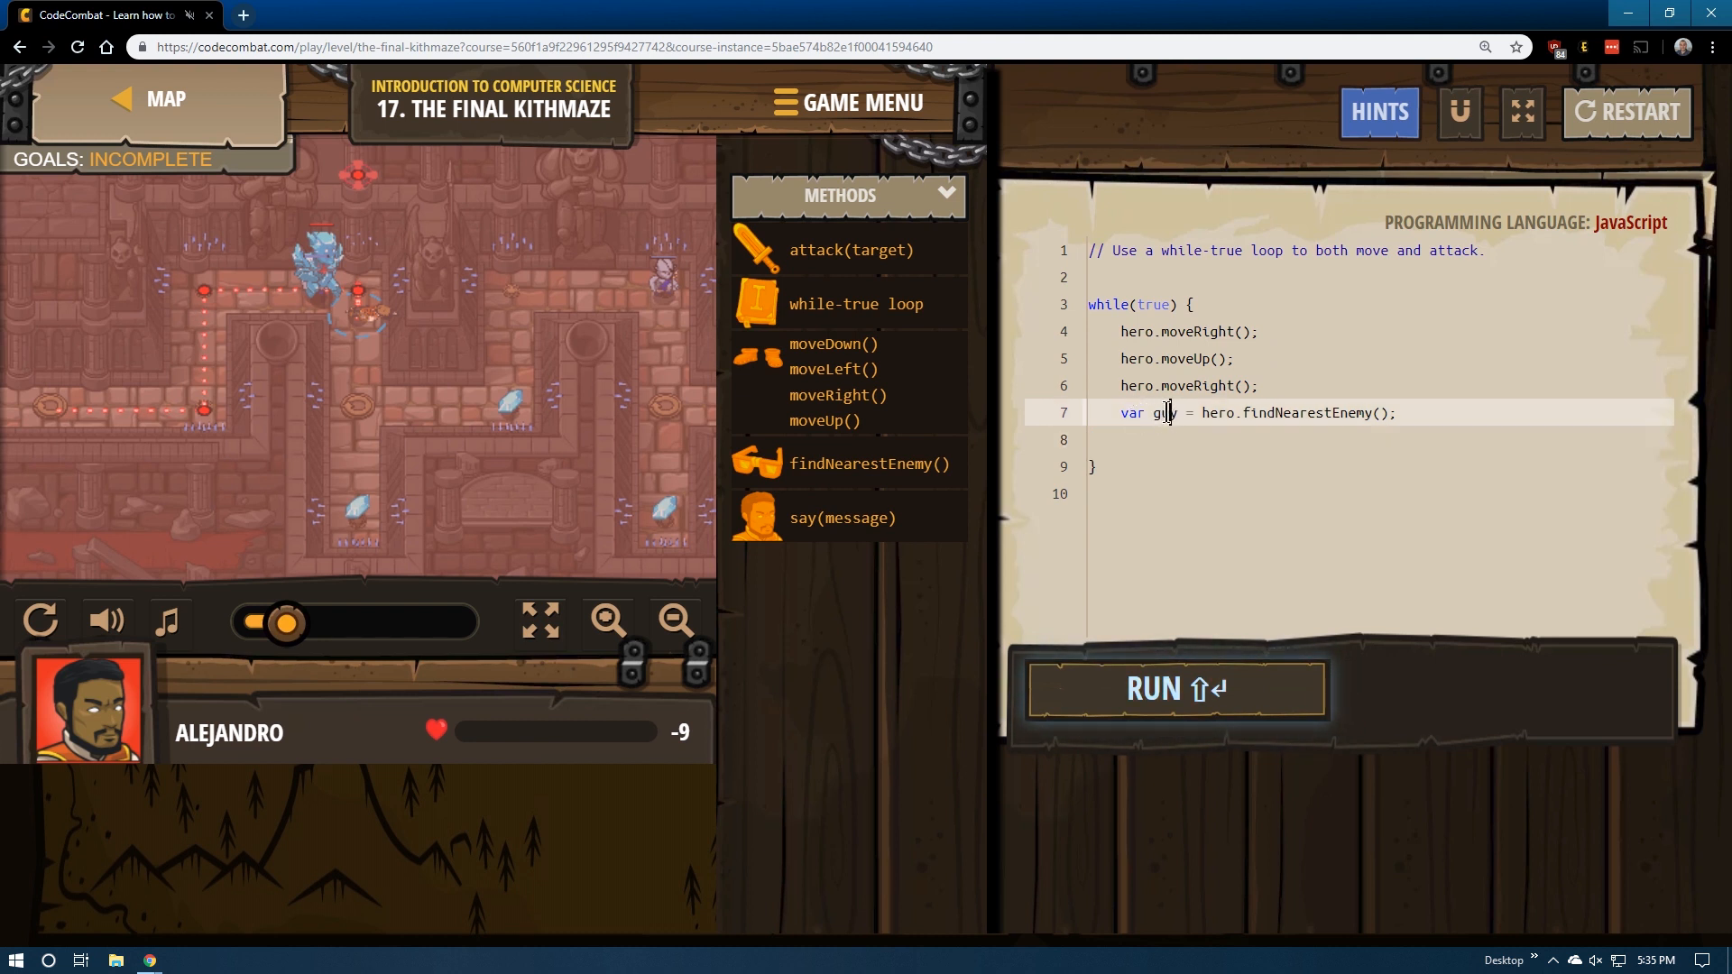
pyautogui.doubleClick(1164, 413)
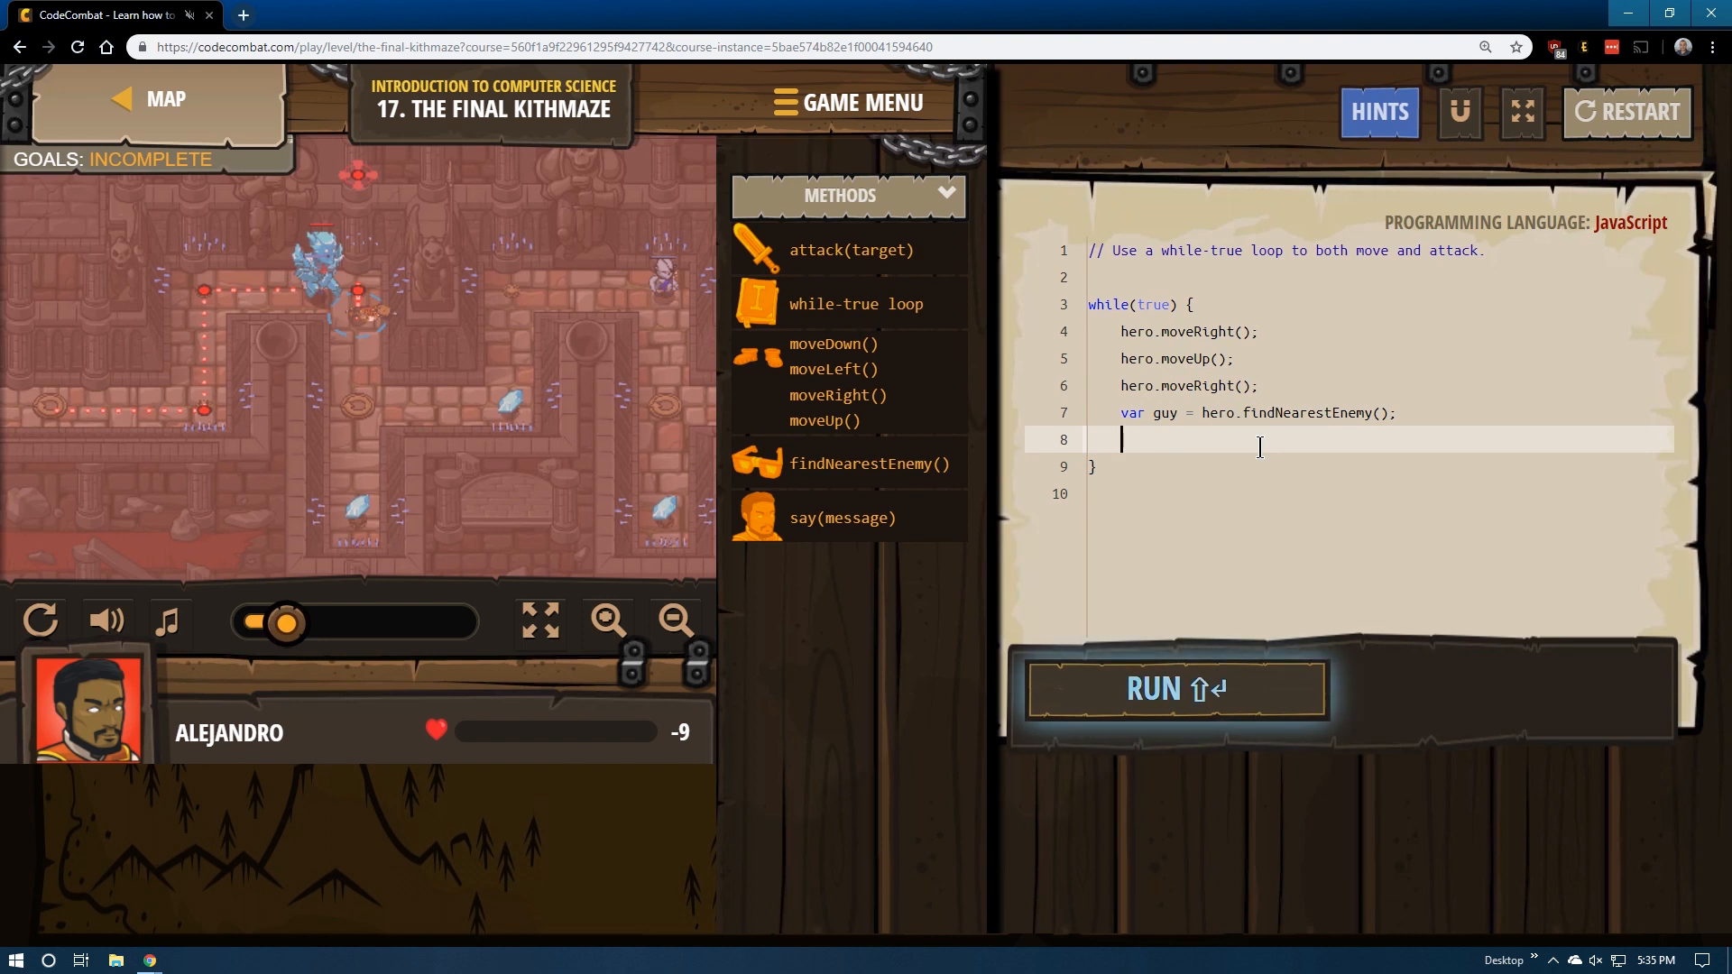
# - Add two hero.attack(guy) calls after the enemy lookup
pyautogui.write('hero.attack(enemy);')
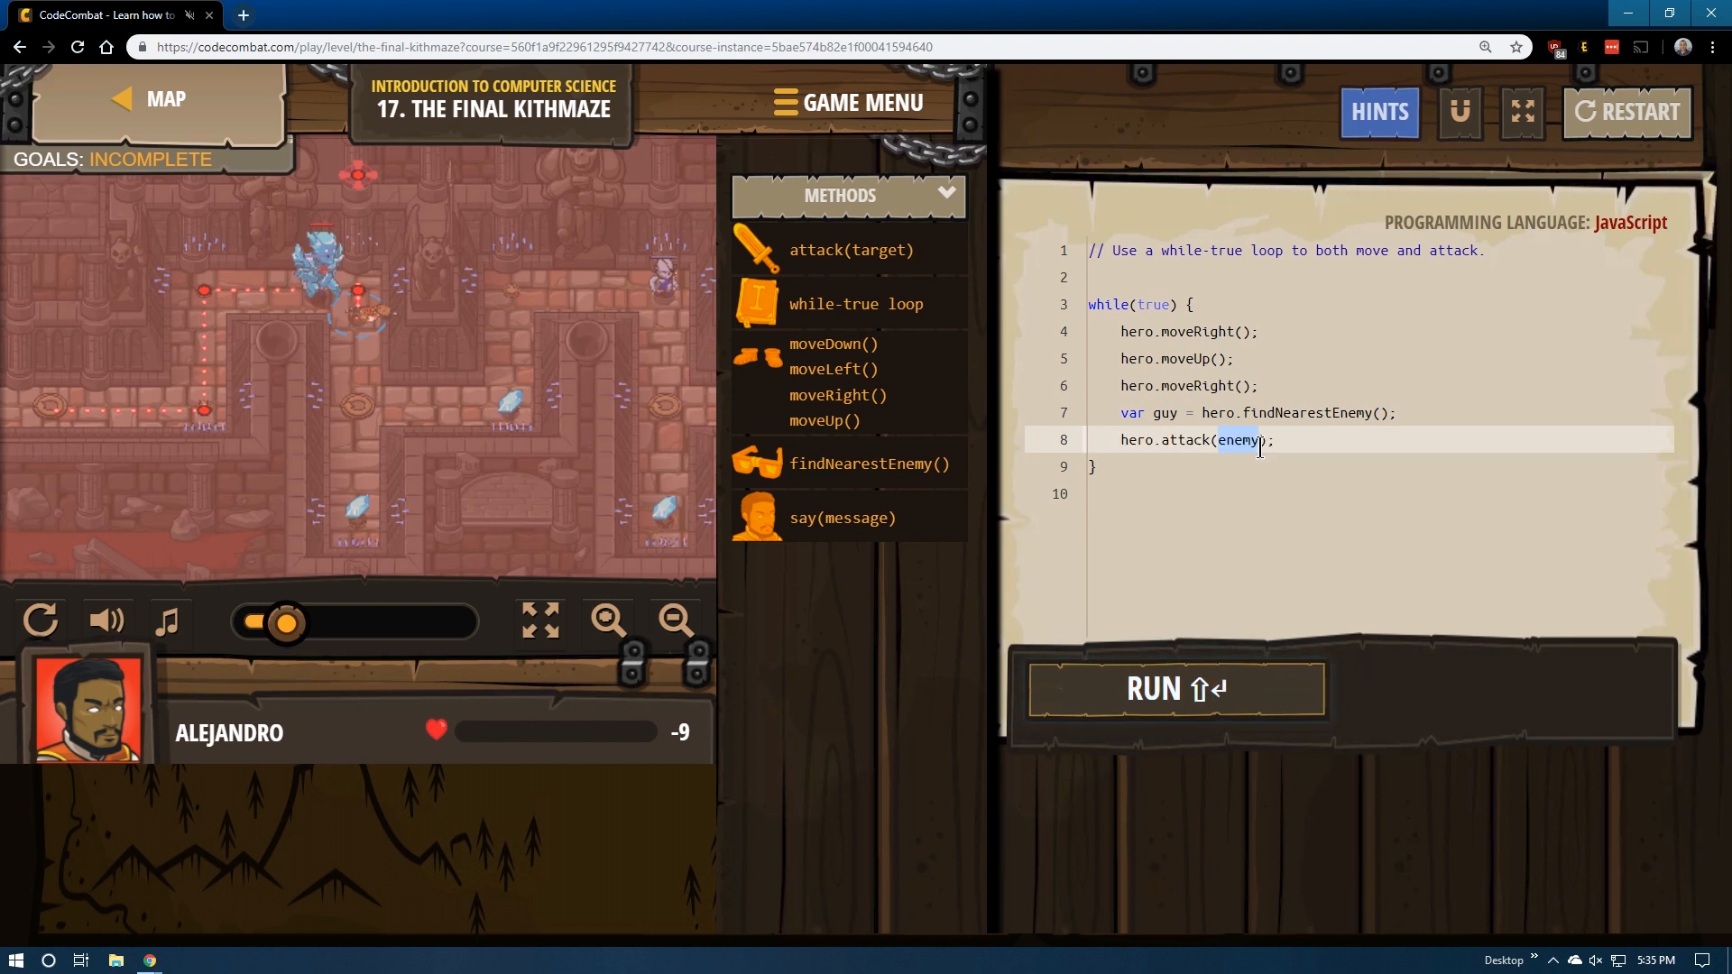
pyautogui.write('guy')
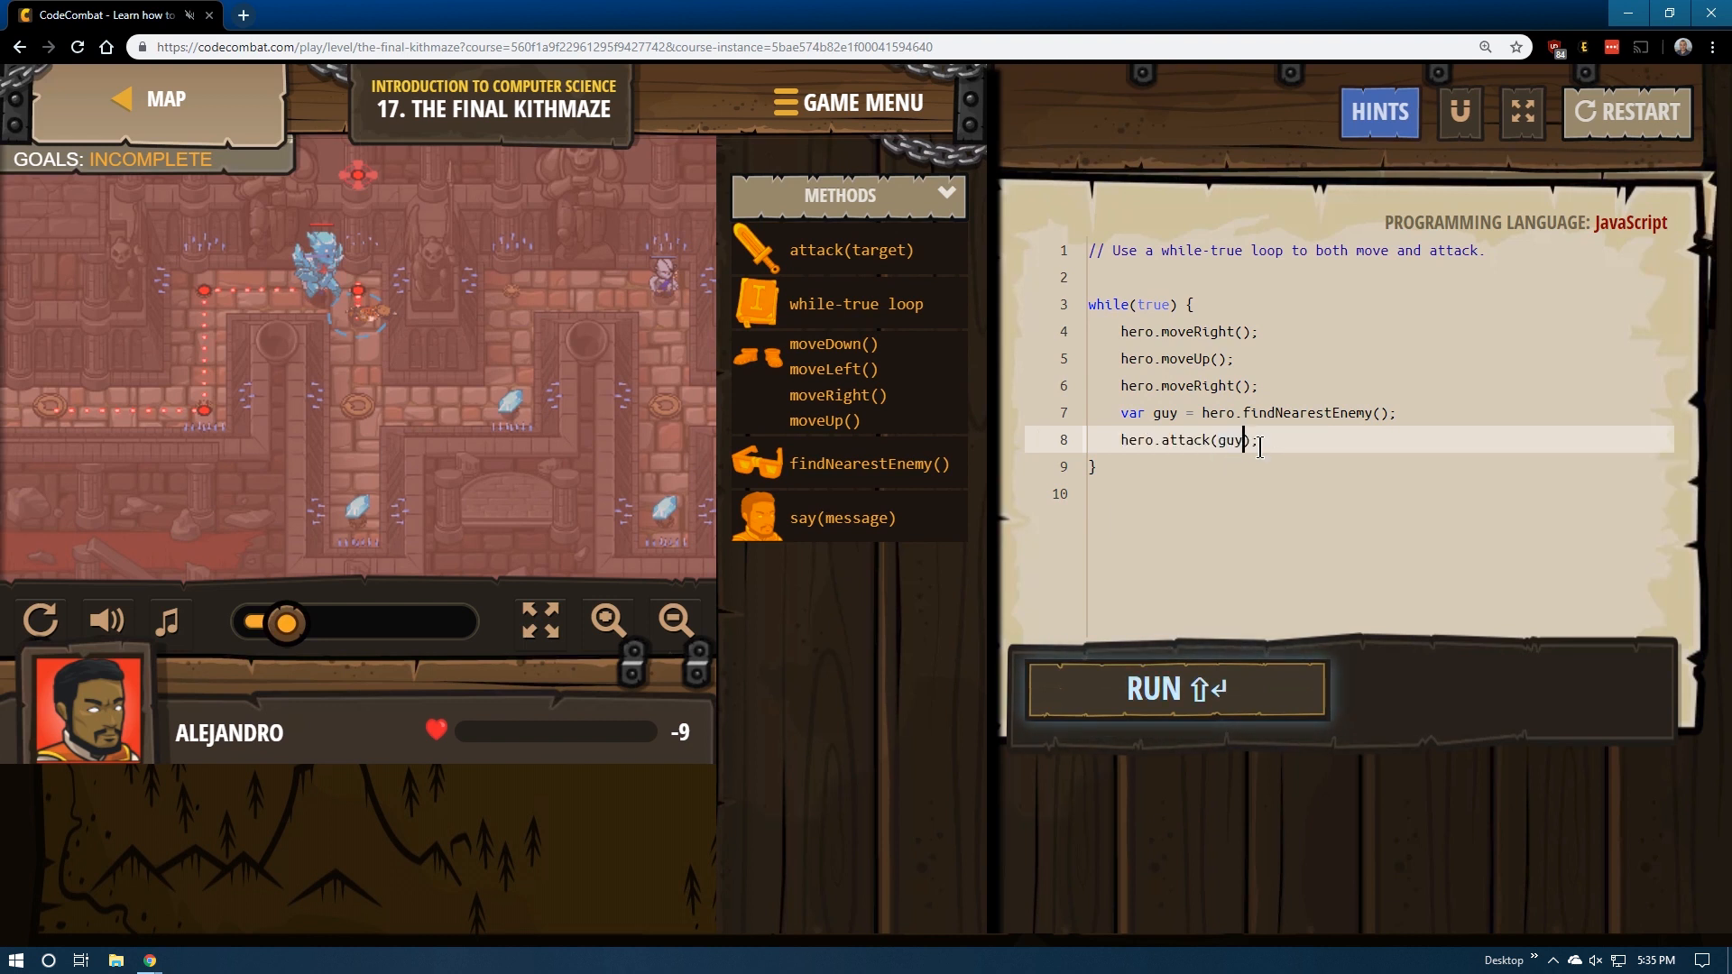
pyautogui.press('Enter')
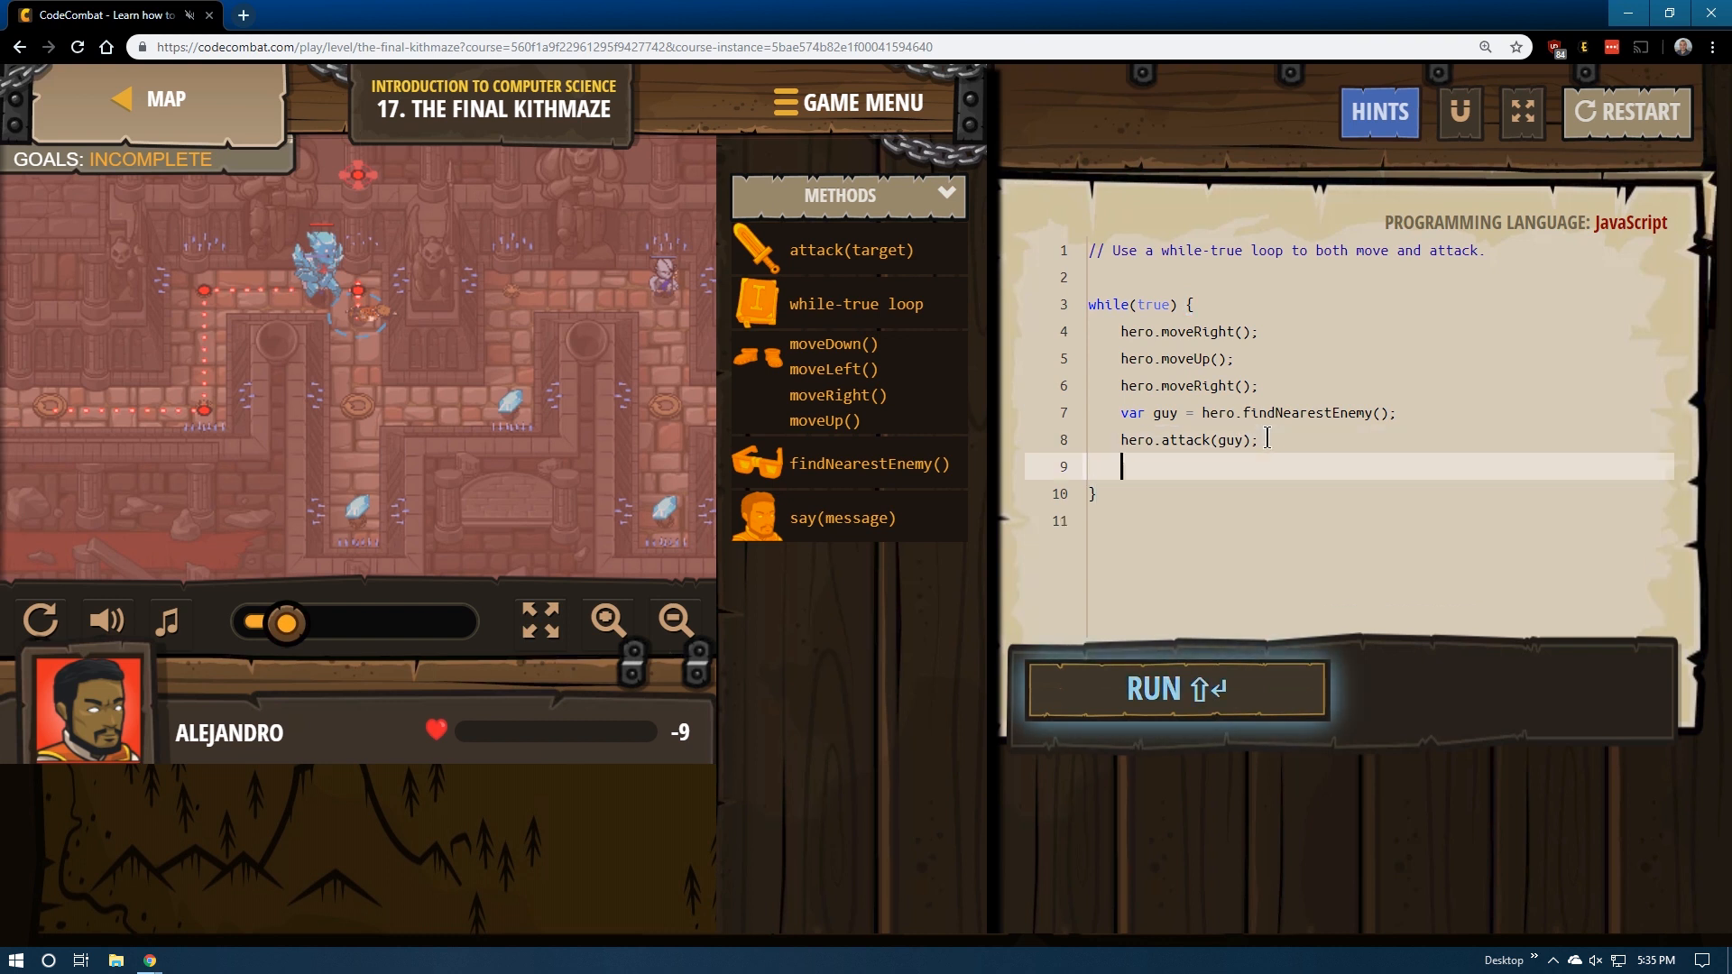
pyautogui.write('attack(guy);')
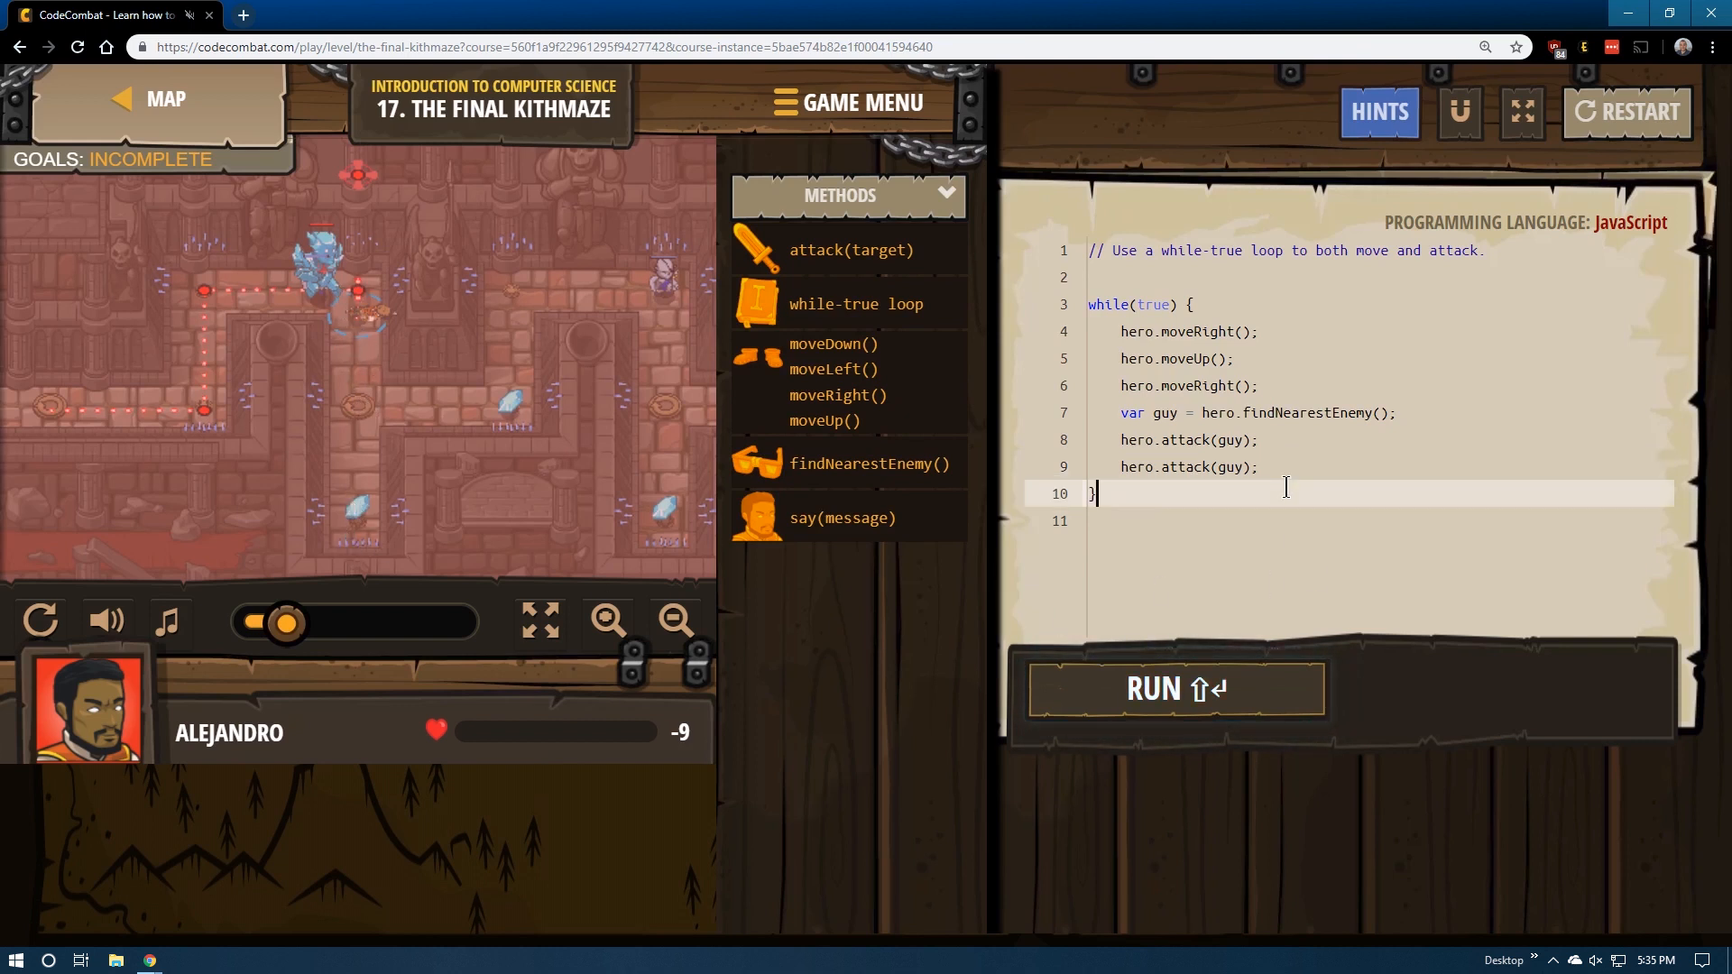
# - Append hero.moveDown(2) and hero.moveUp() after the two attacks
pyautogui.write('do')
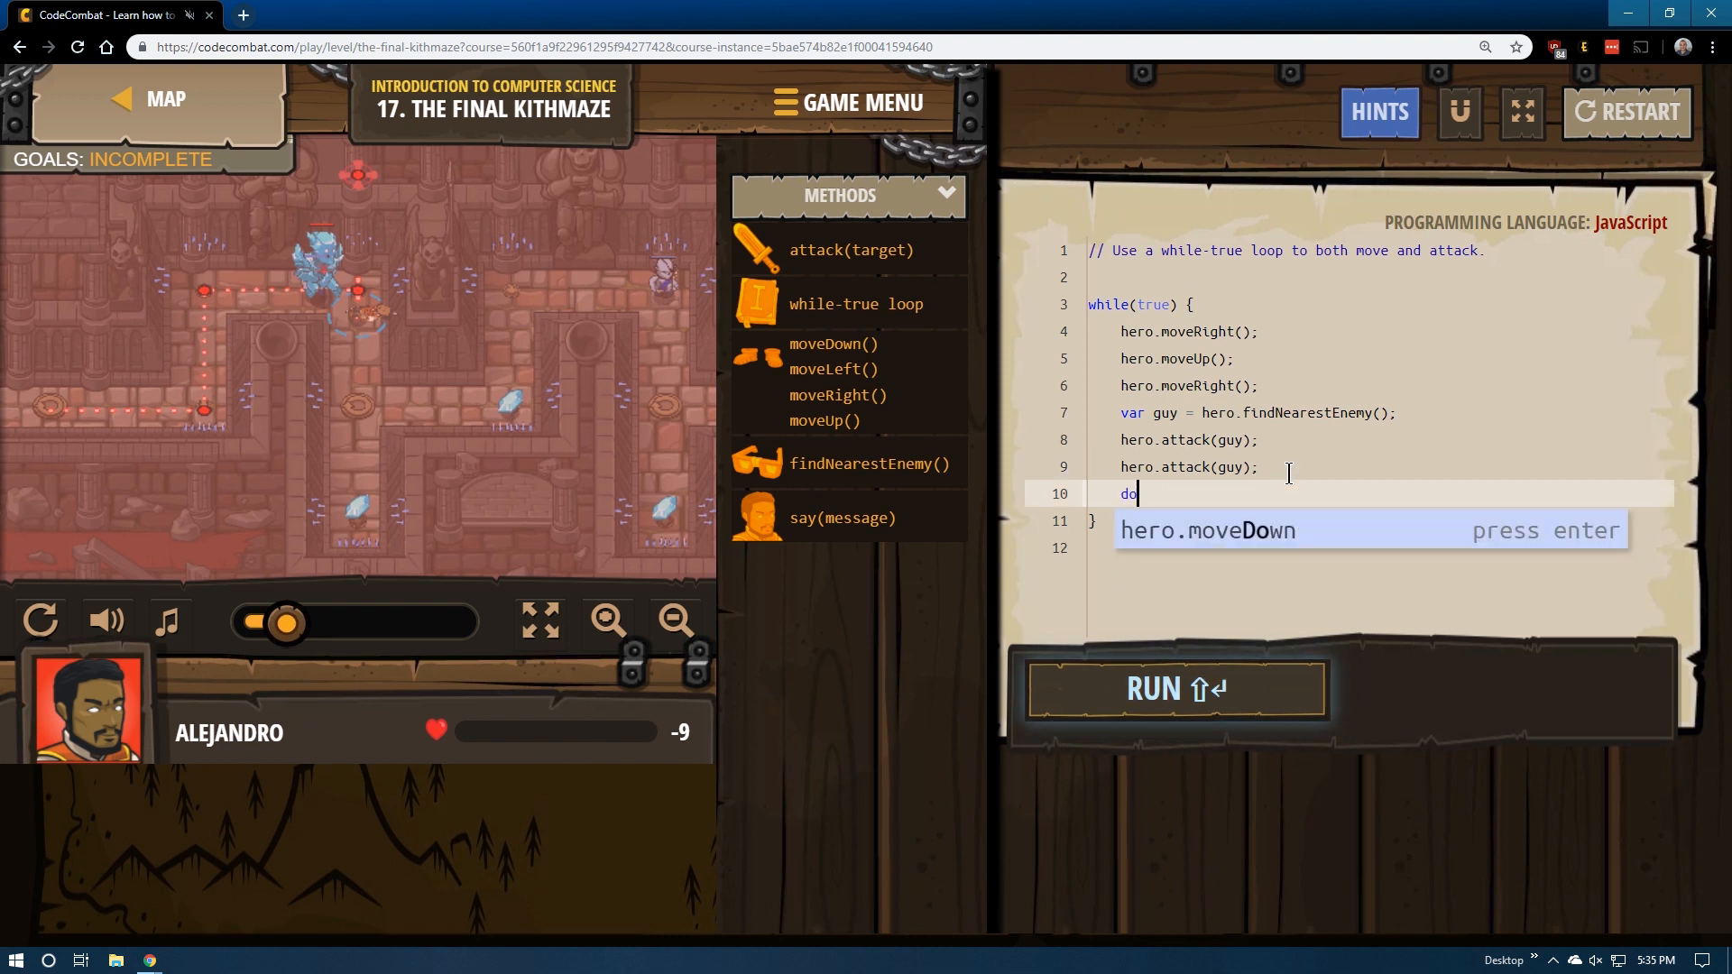
pyautogui.press('Enter')
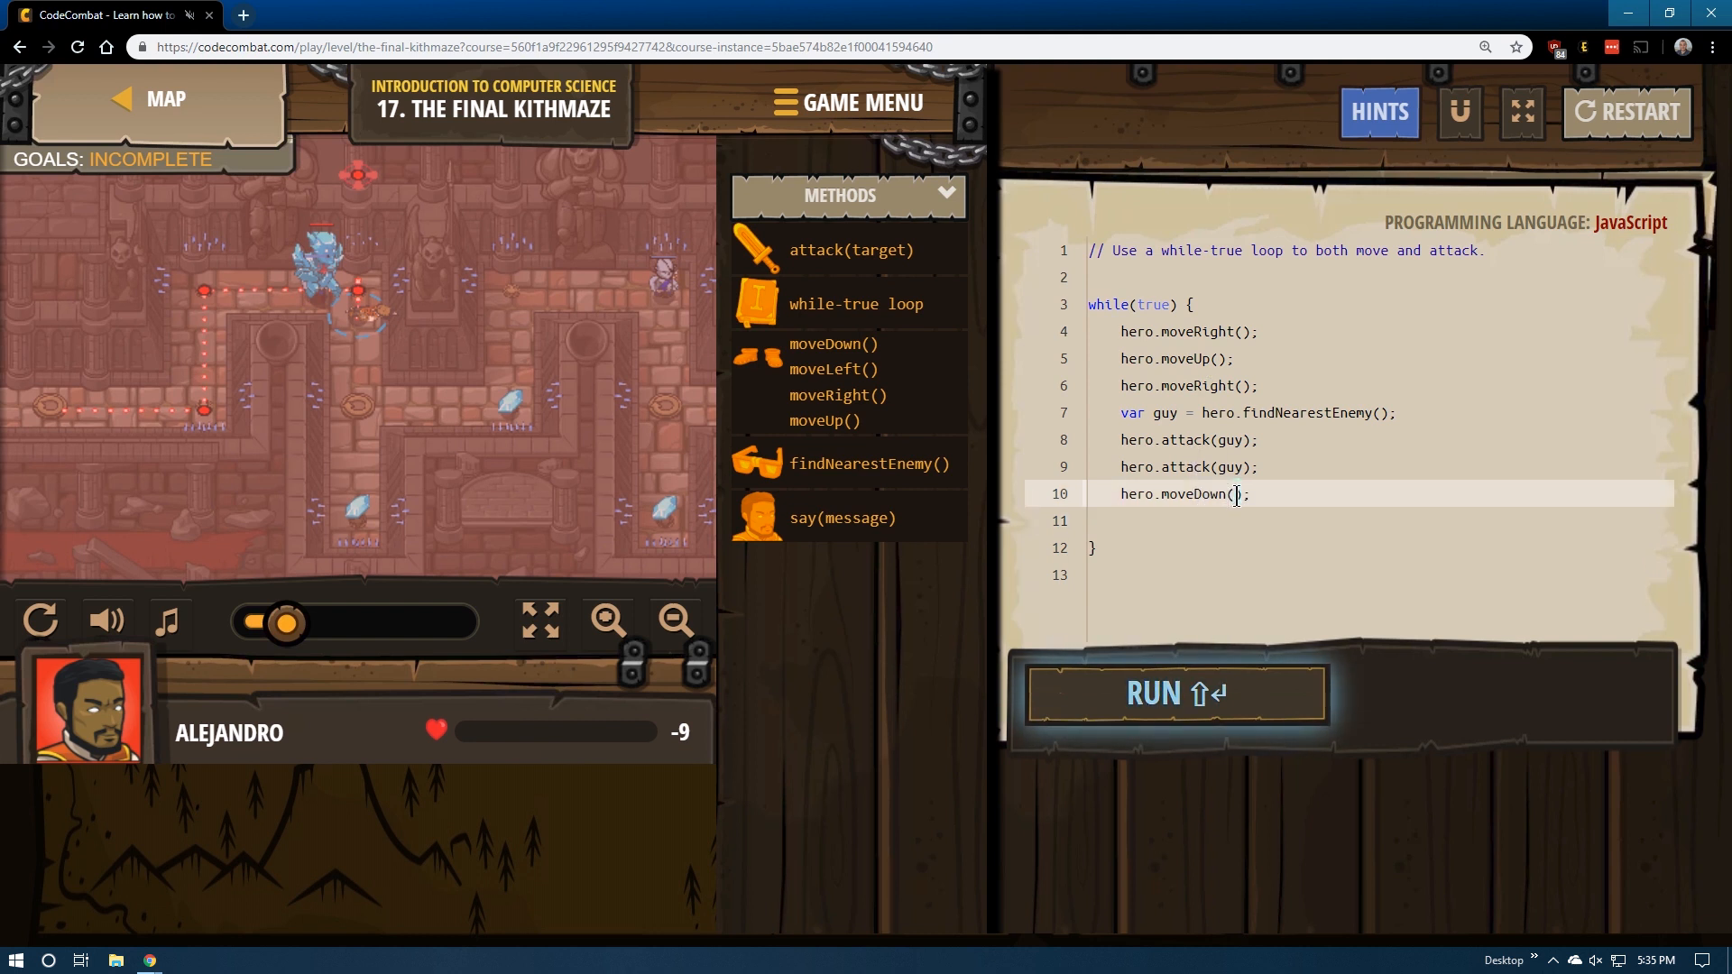
pyautogui.write('2')
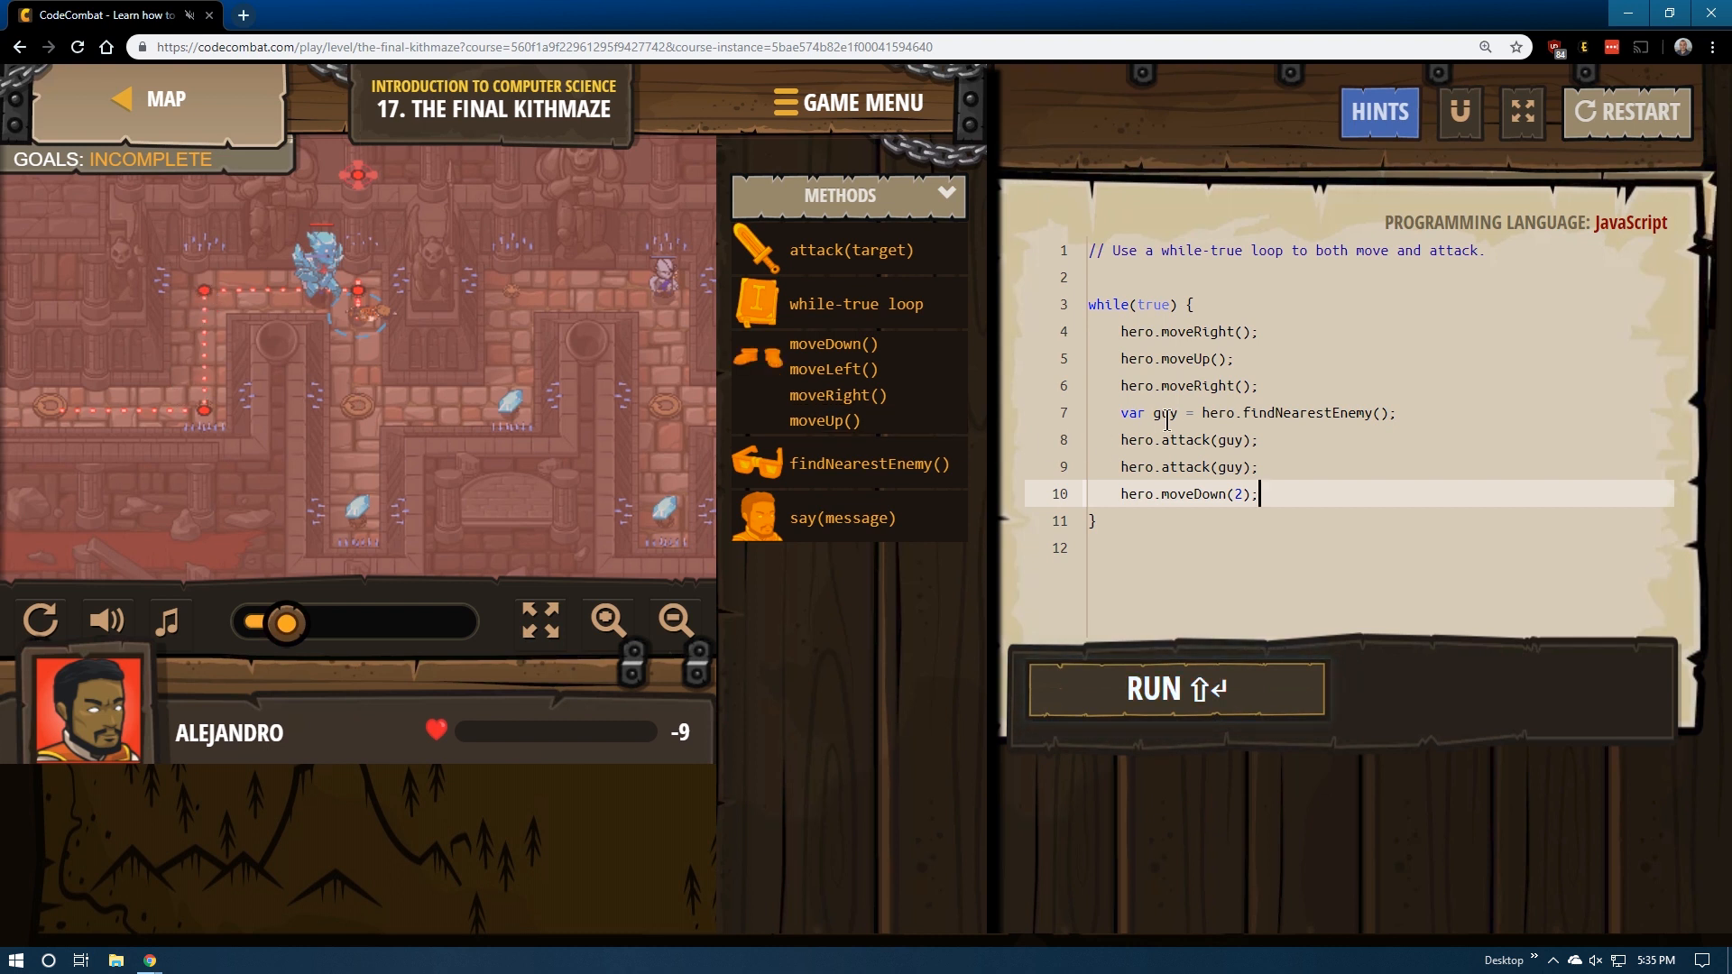
pyautogui.moveTo(664, 403)
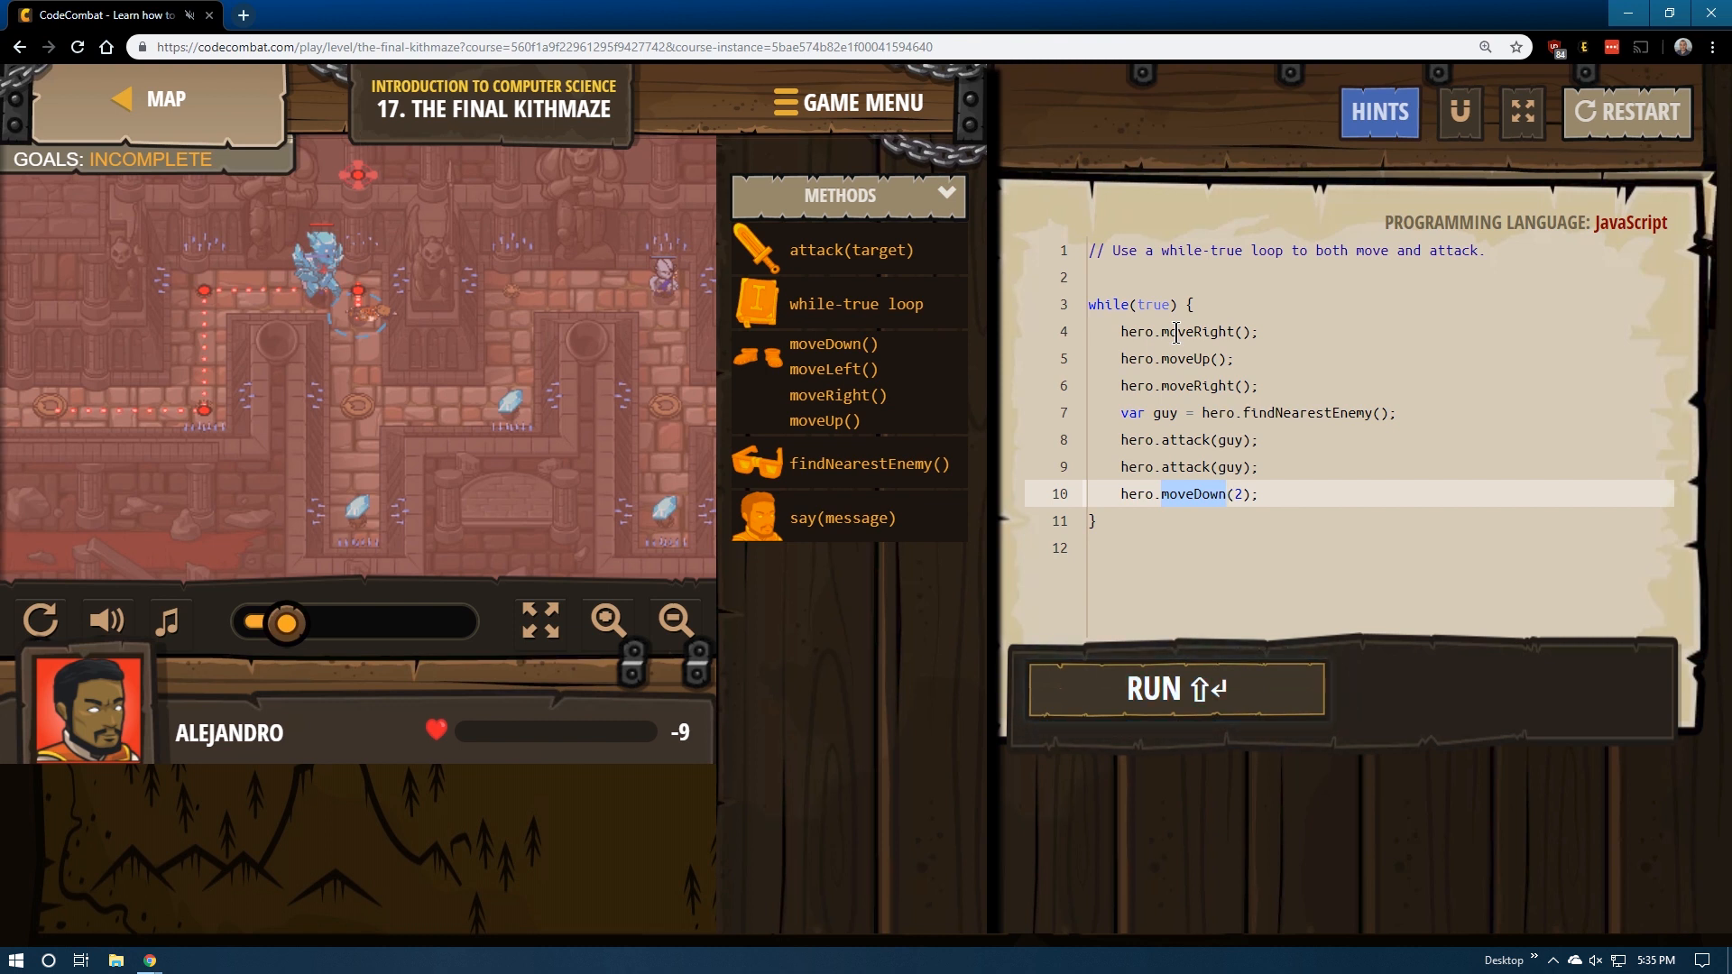
pyautogui.click(1276, 493)
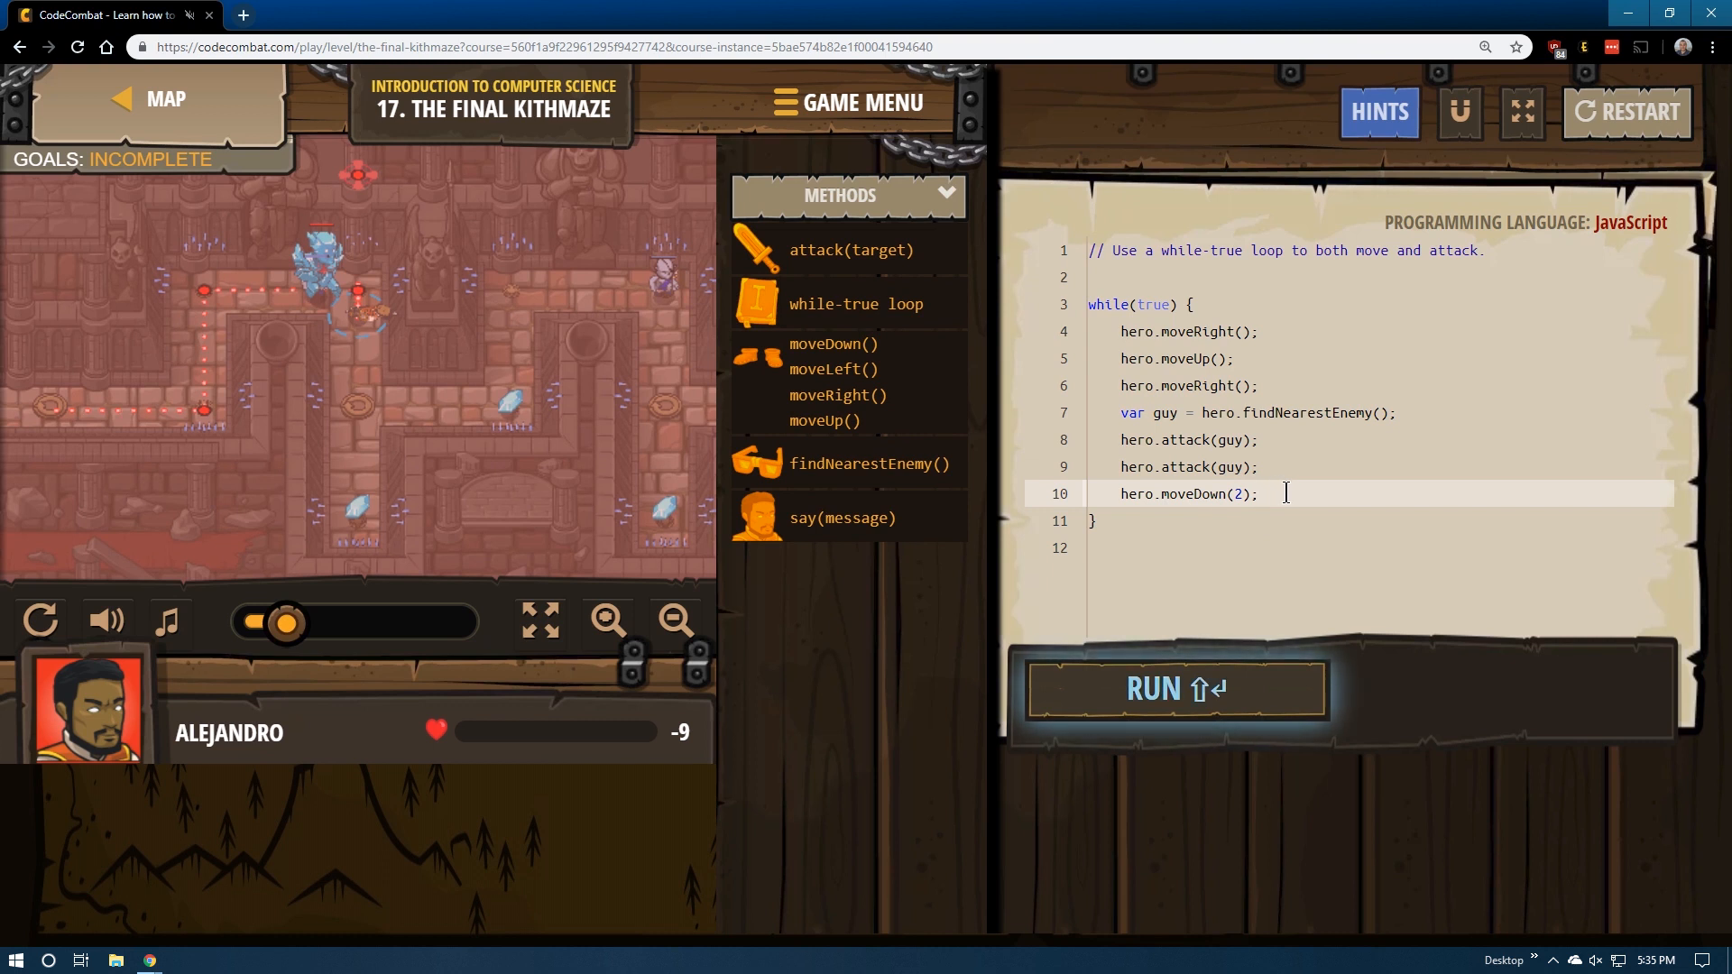
pyautogui.write('up')
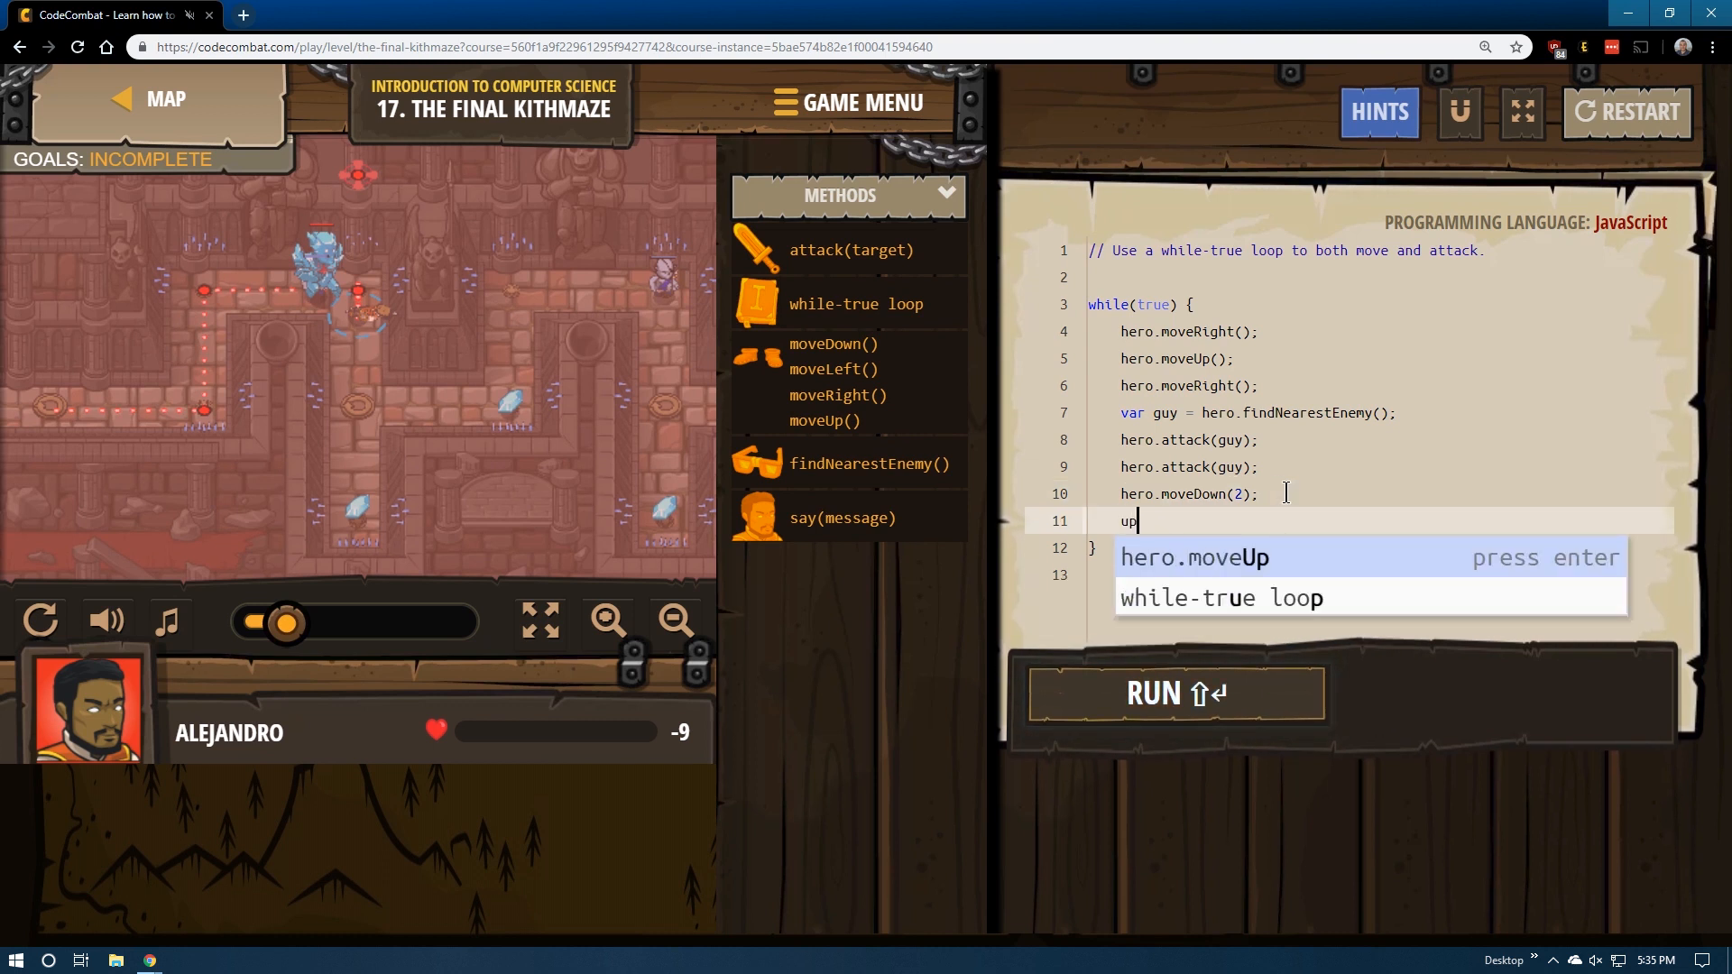
pyautogui.press('Enter')
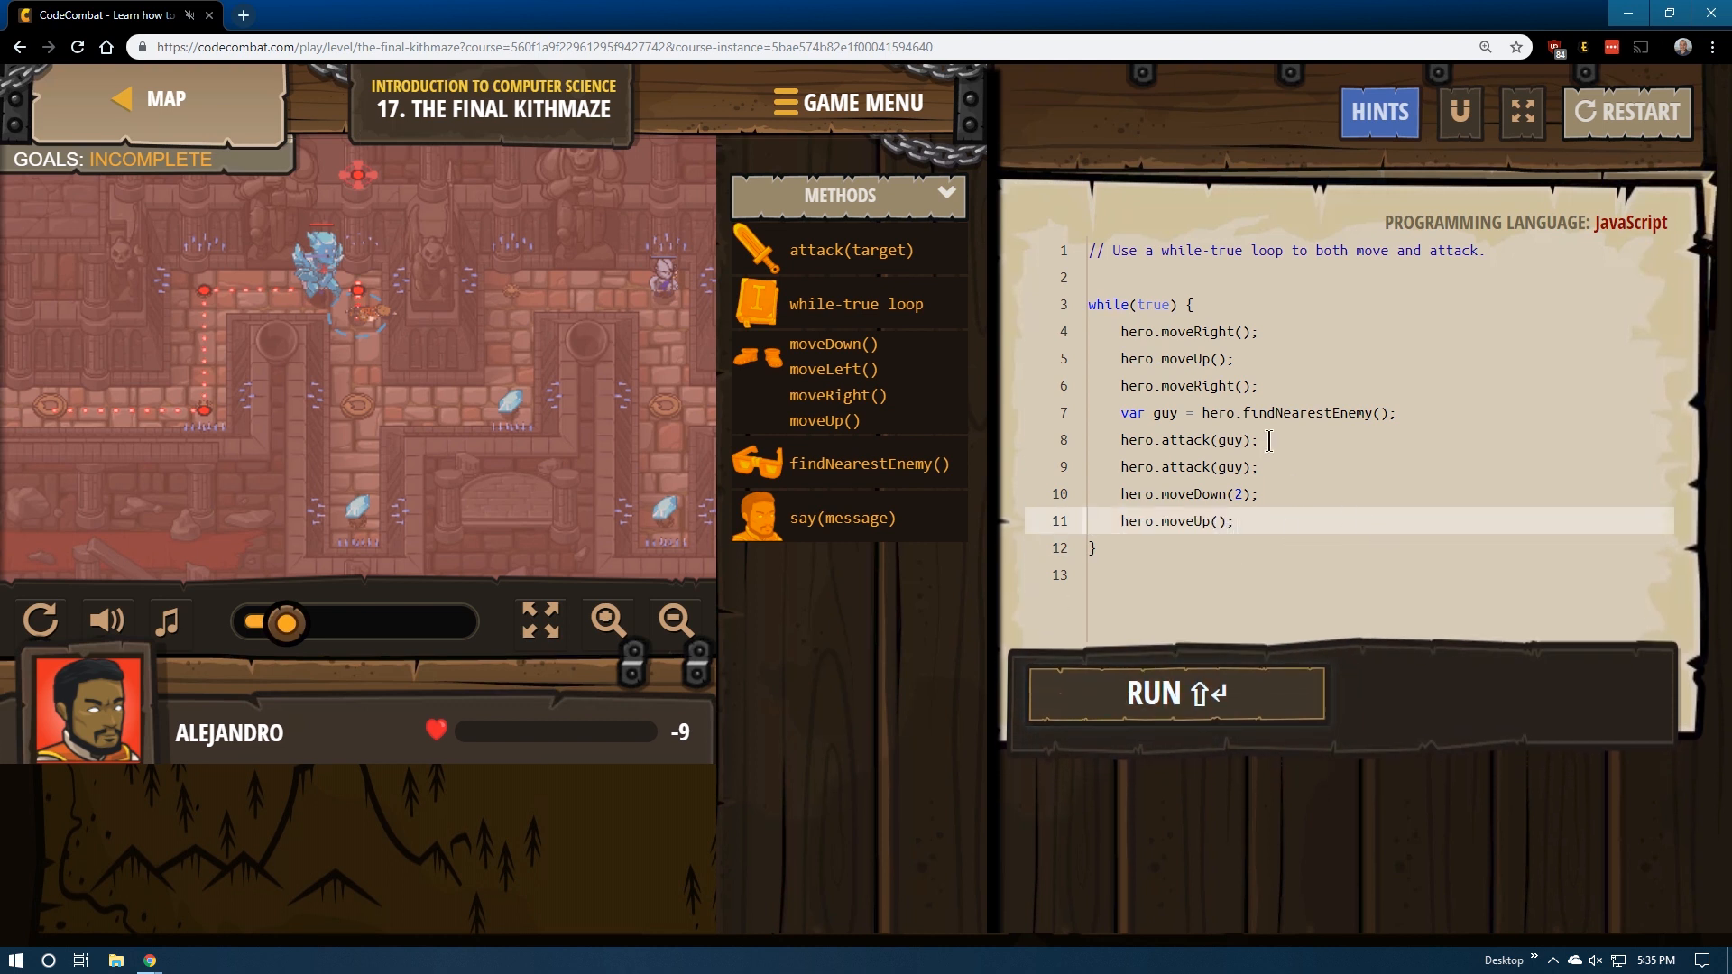
# - Run the loop to Goals: SUCCESS and submit The Final Kithmaze as complete
pyautogui.click(1176, 694)
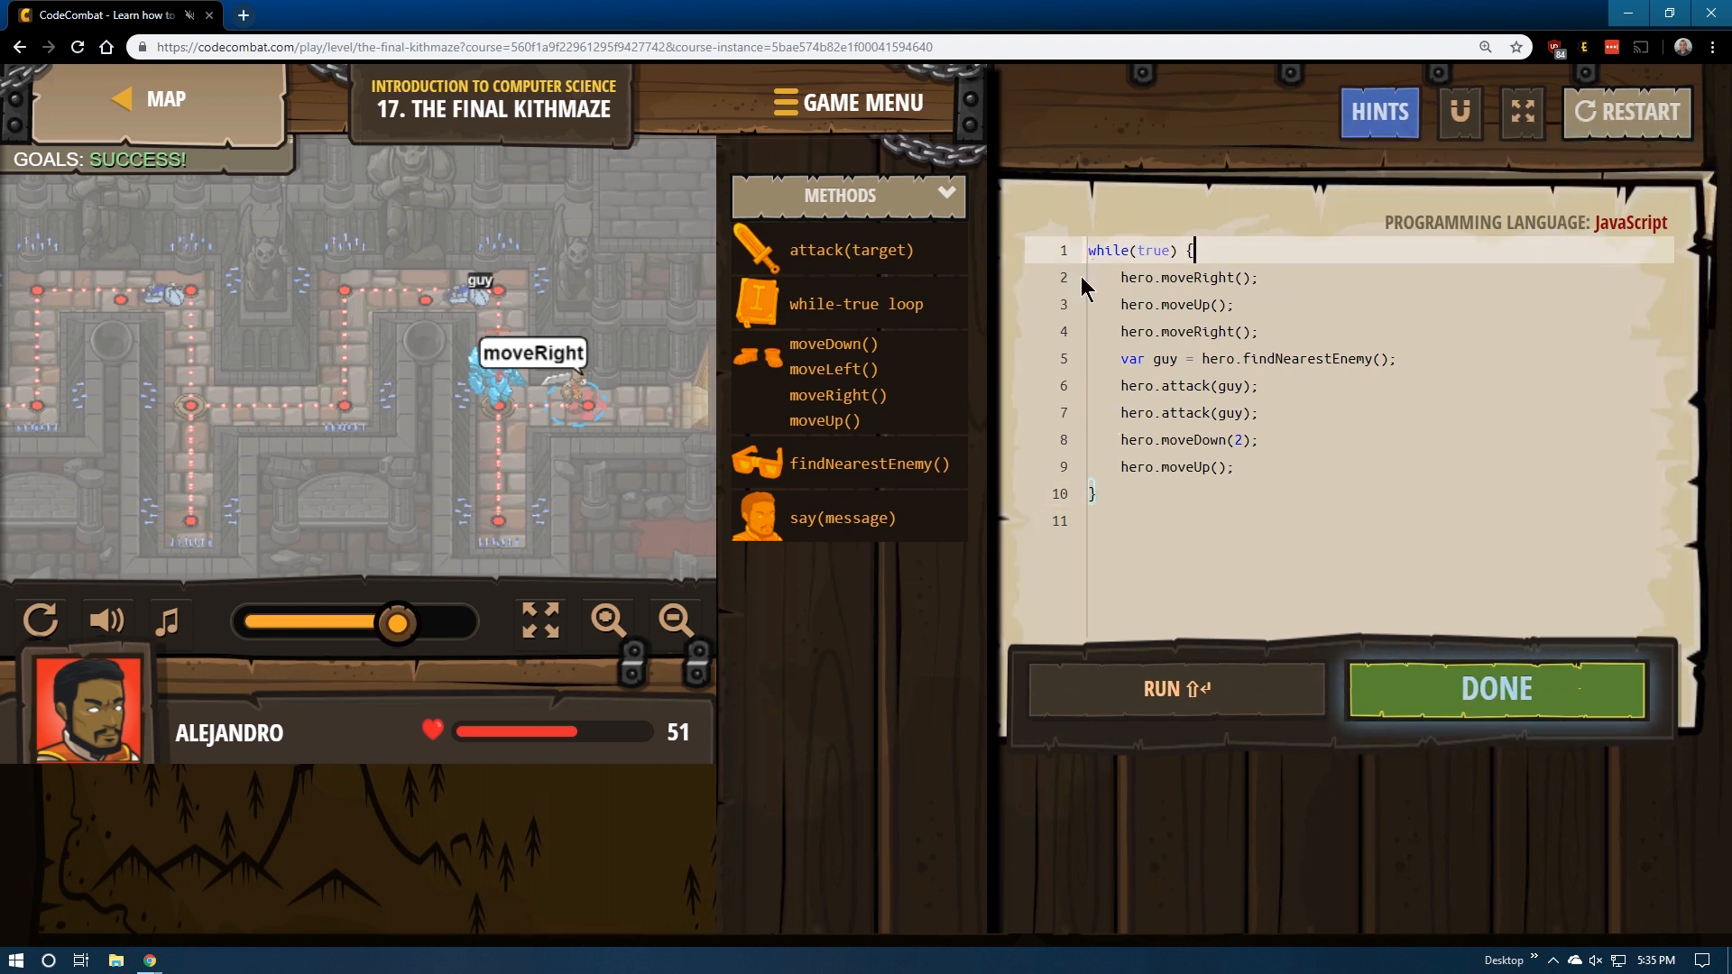
pyautogui.moveTo(1518, 694)
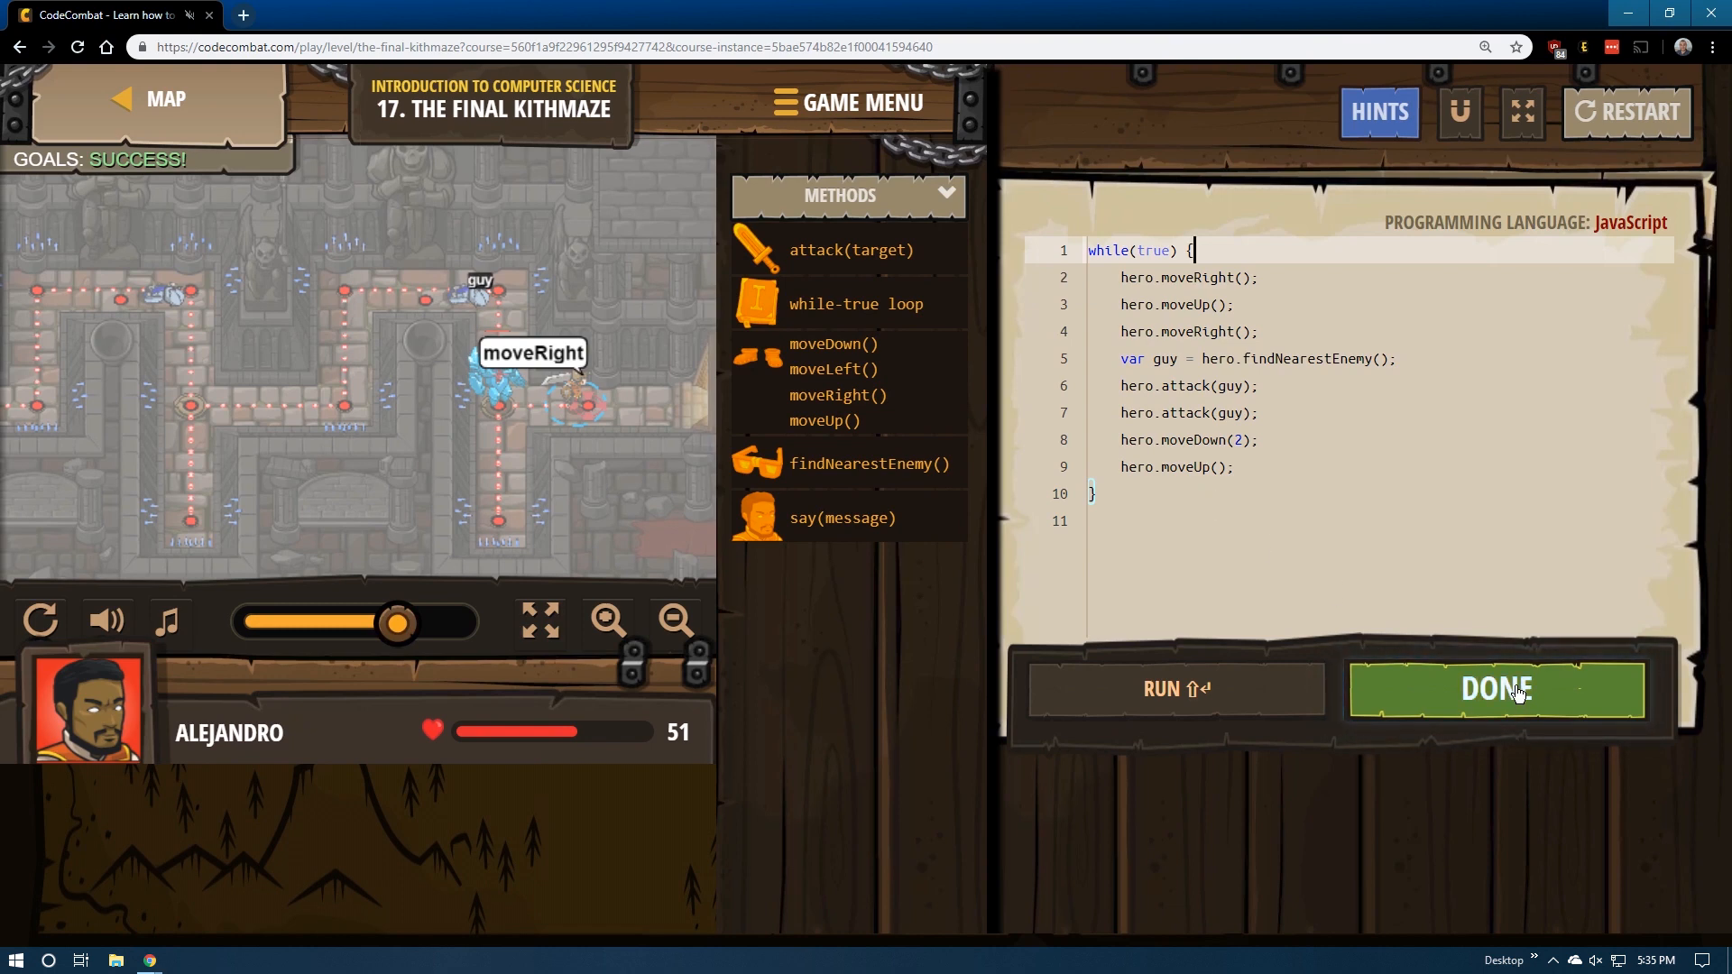
pyautogui.click(1497, 691)
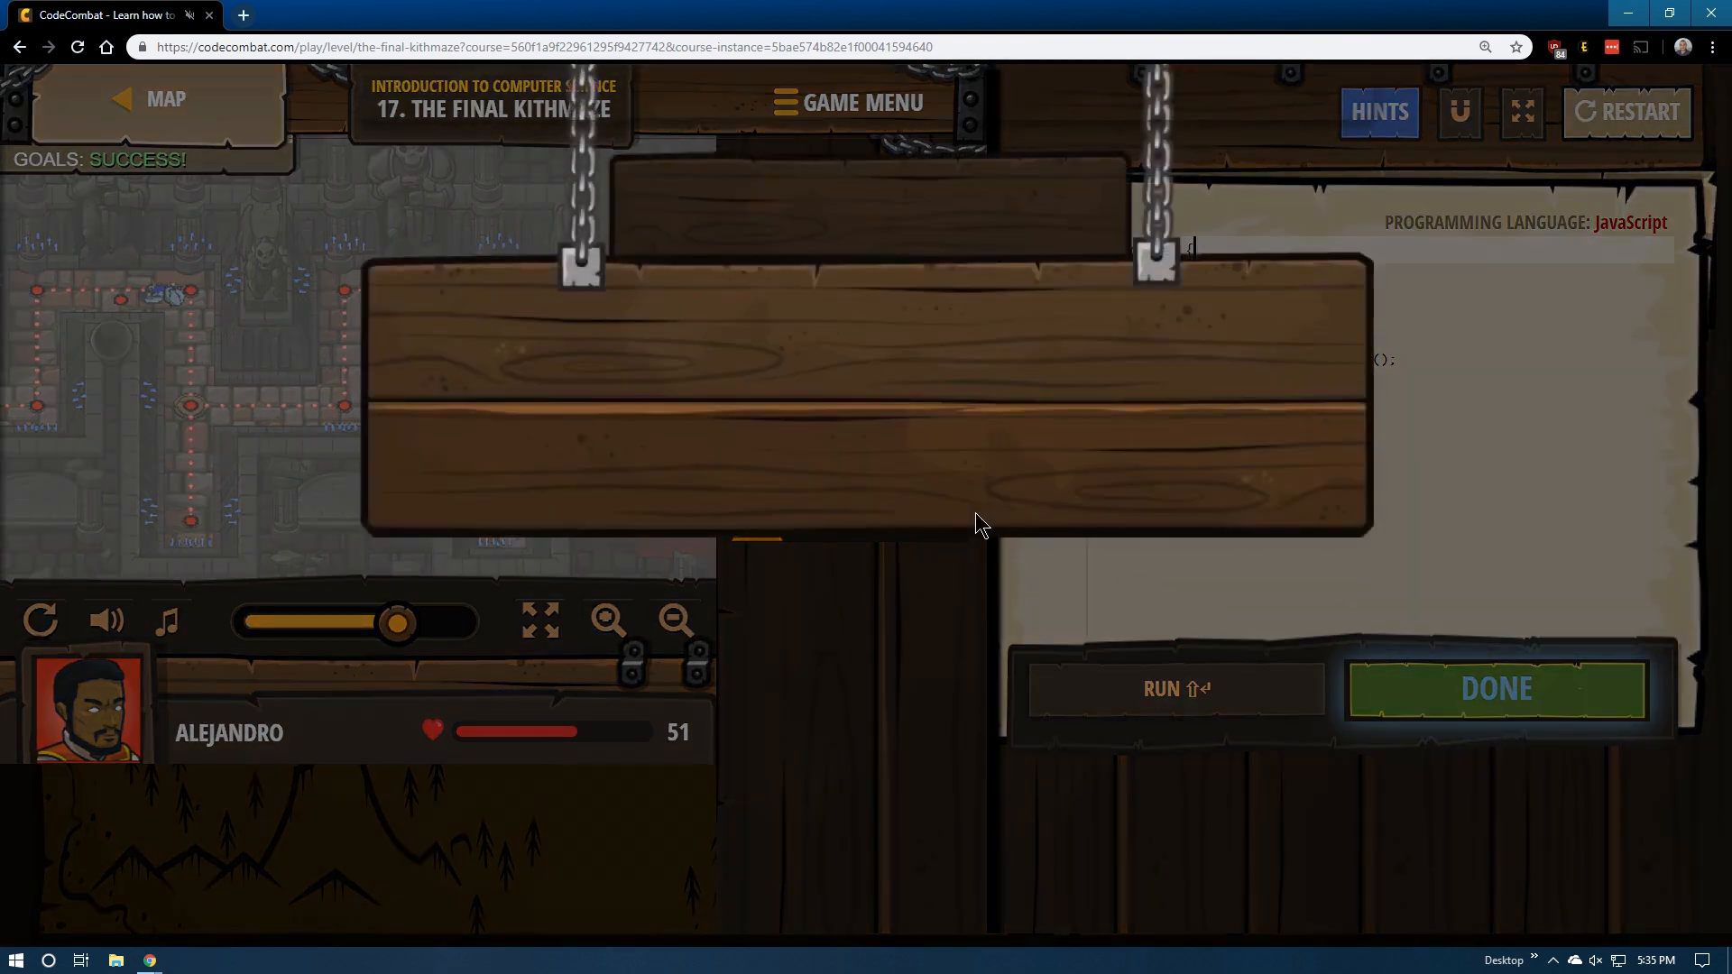
pyautogui.click(1496, 689)
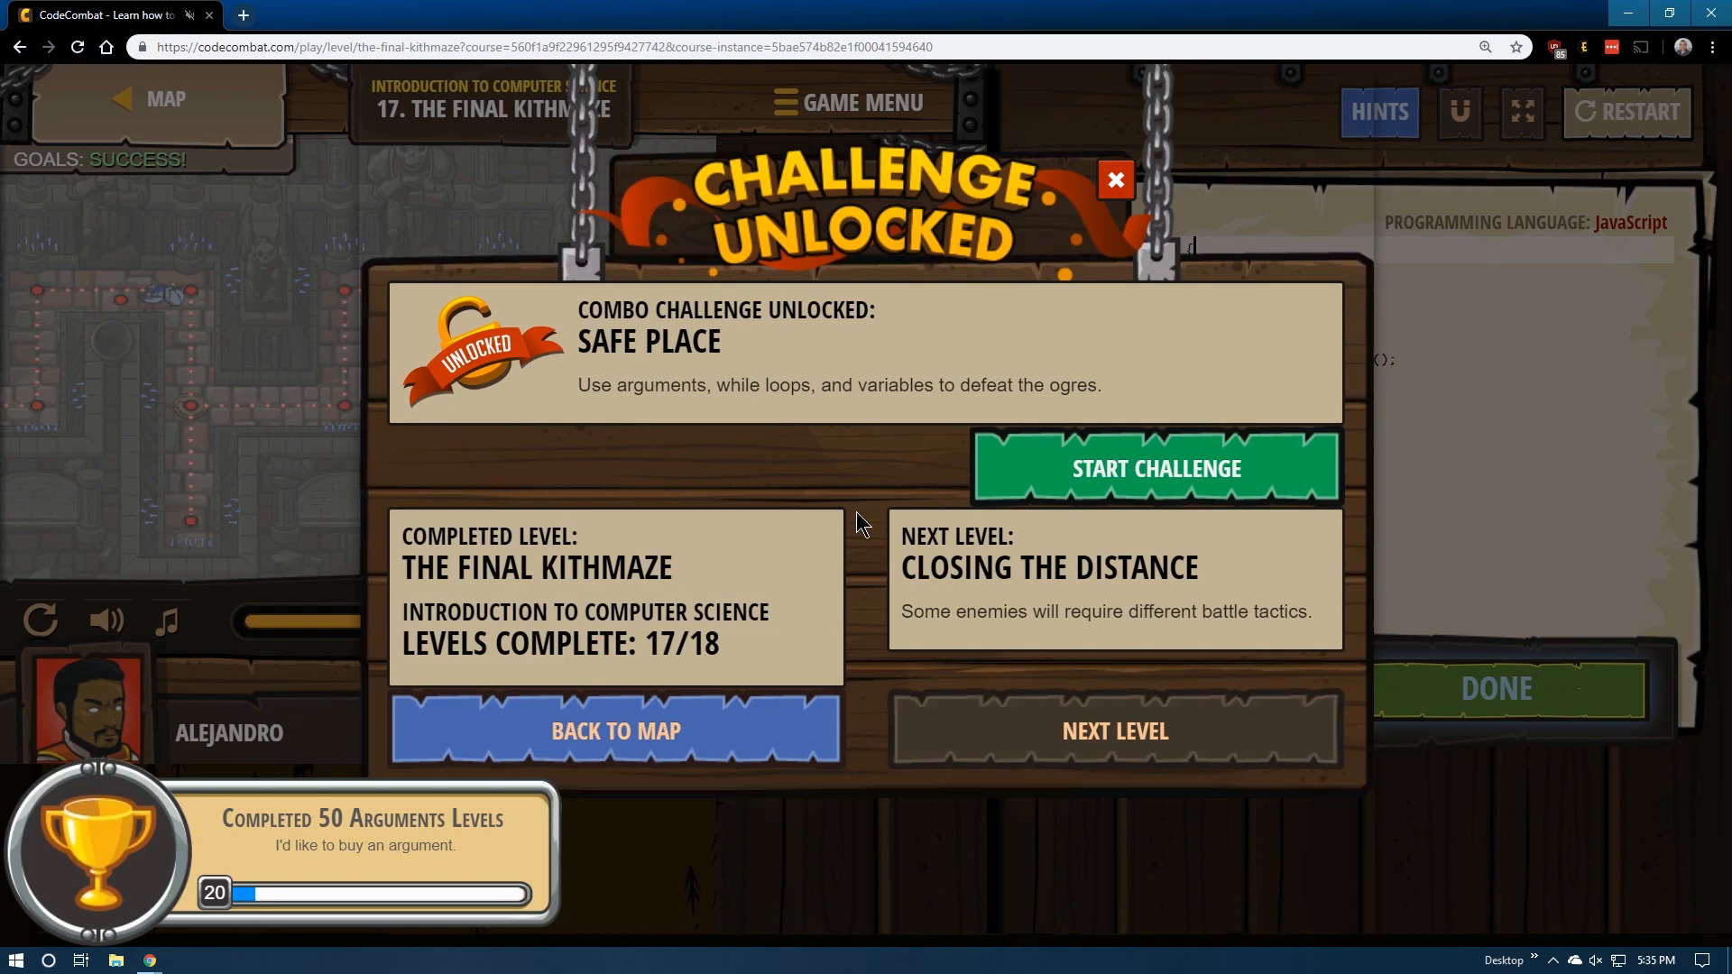